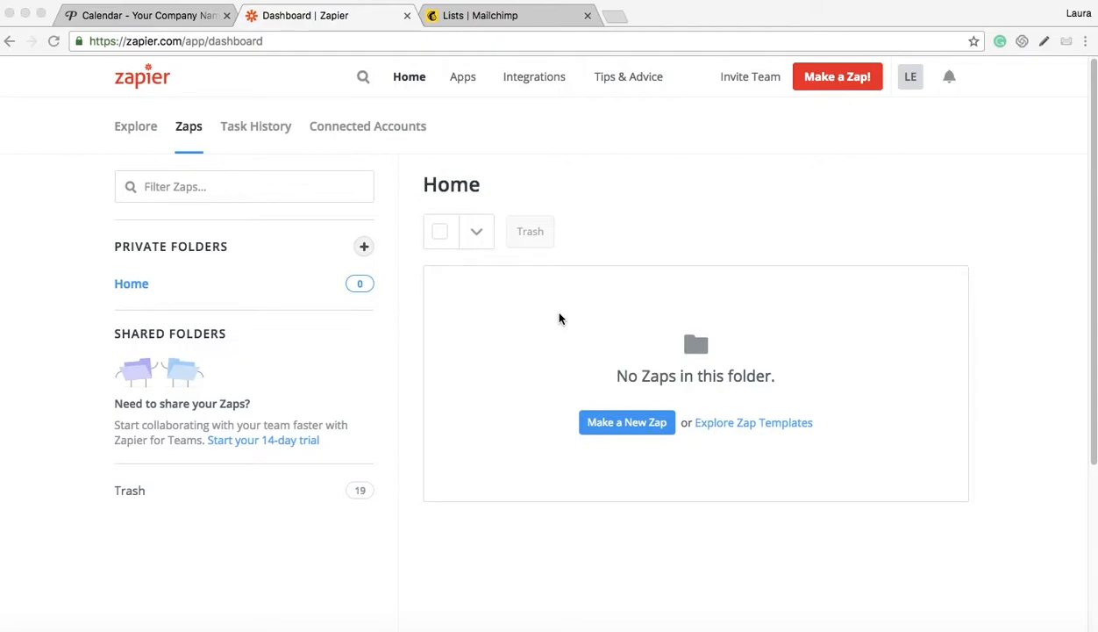
mouse_move(642, 236)
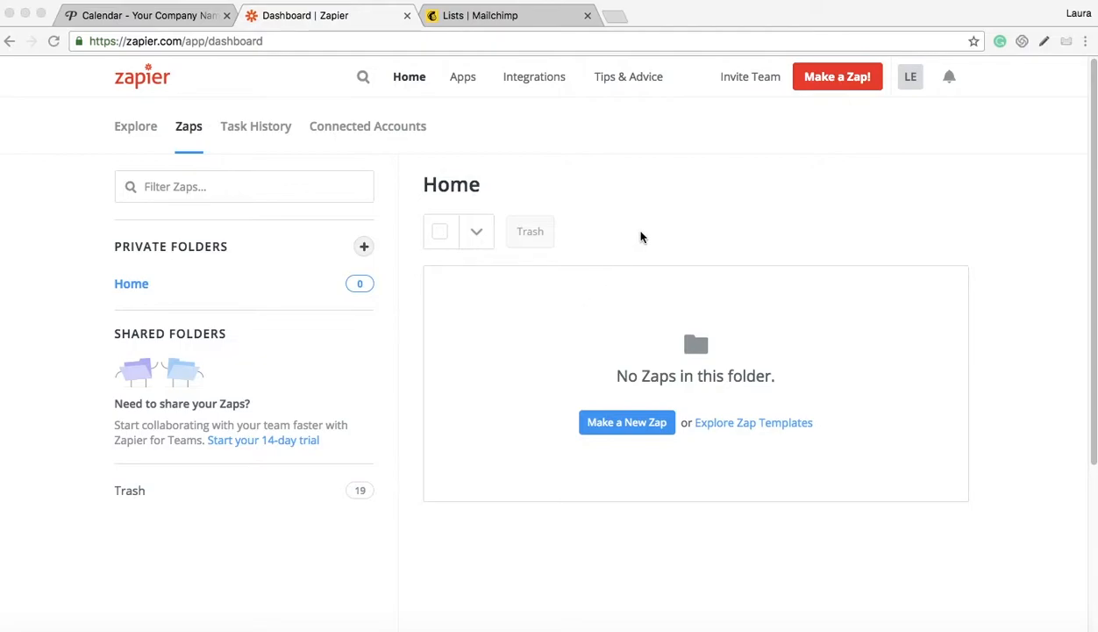
mouse_move(840, 84)
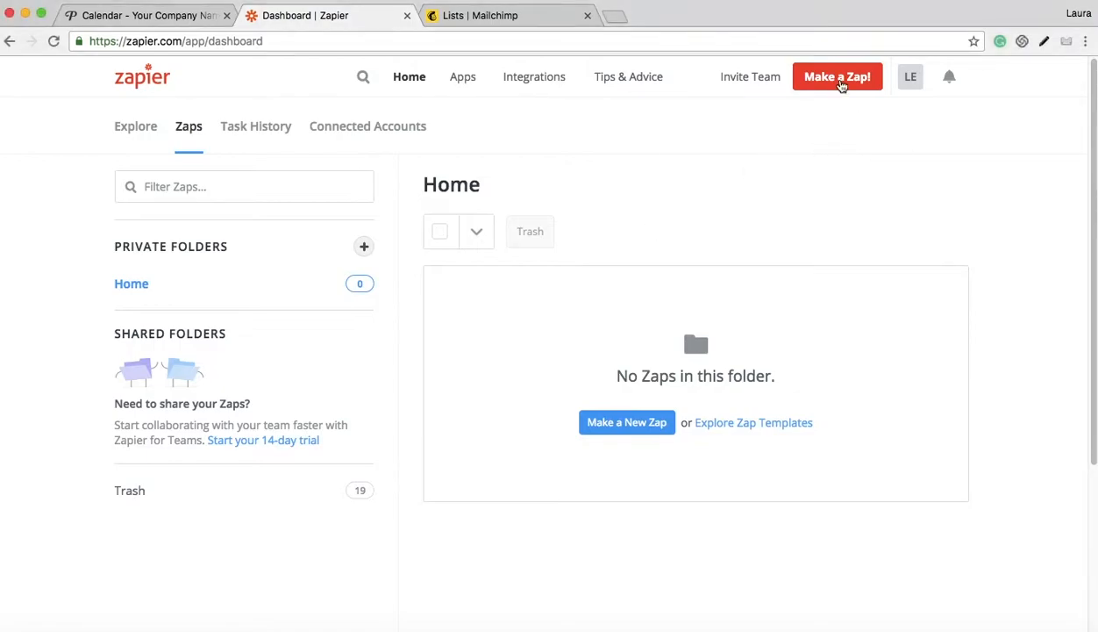
- Start a new Zap with Printavo as the trigger app and New Customer as the trigger event
click(839, 77)
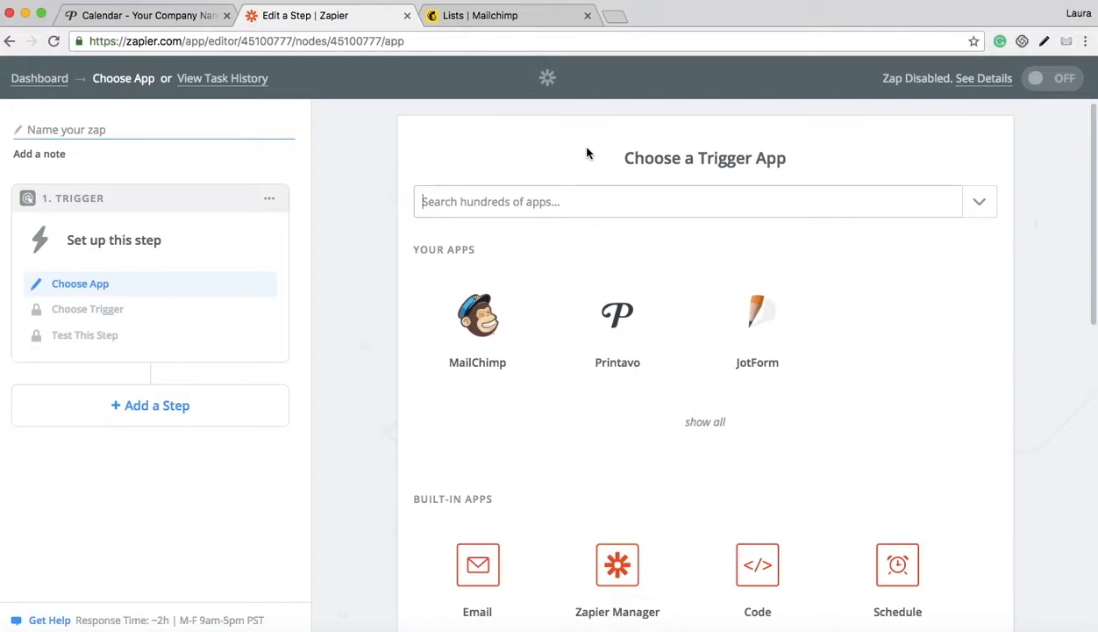
mouse_move(622, 355)
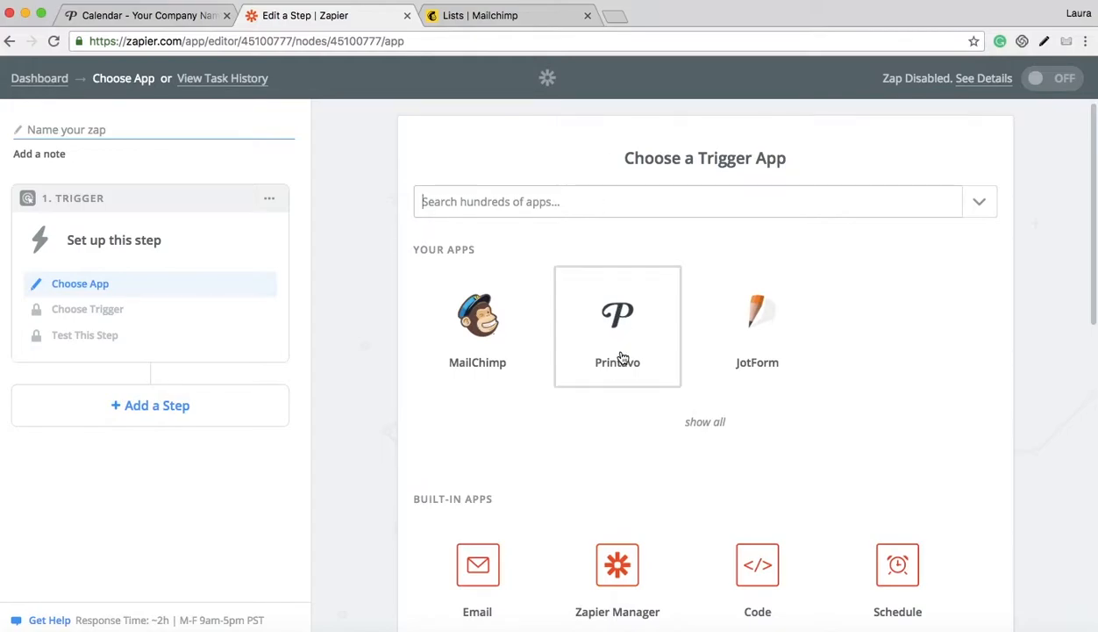
click(617, 324)
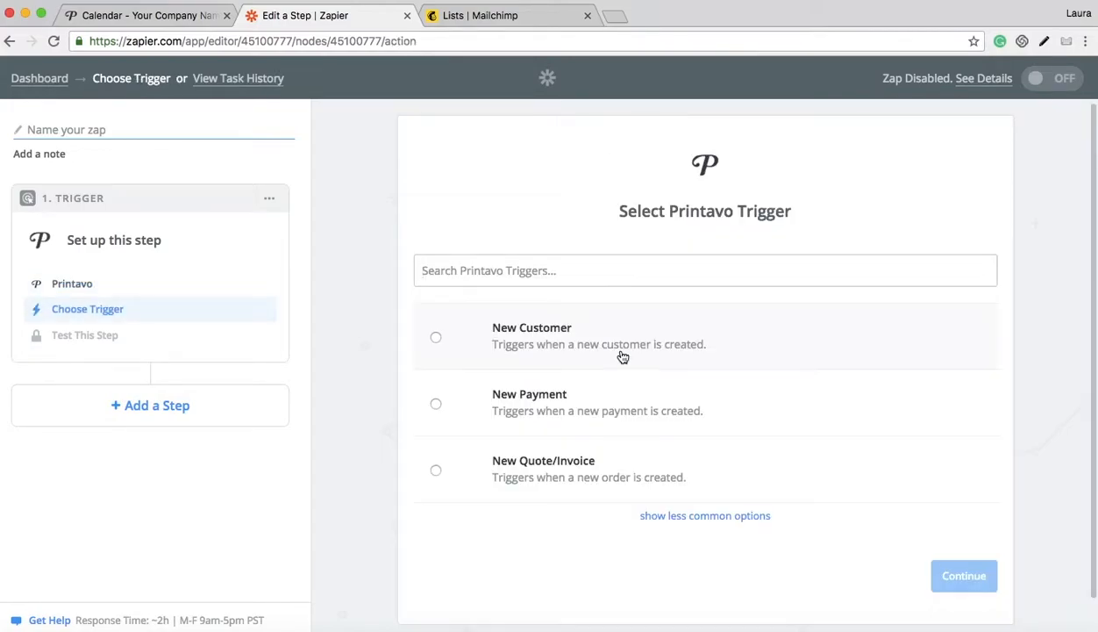
mouse_move(604, 351)
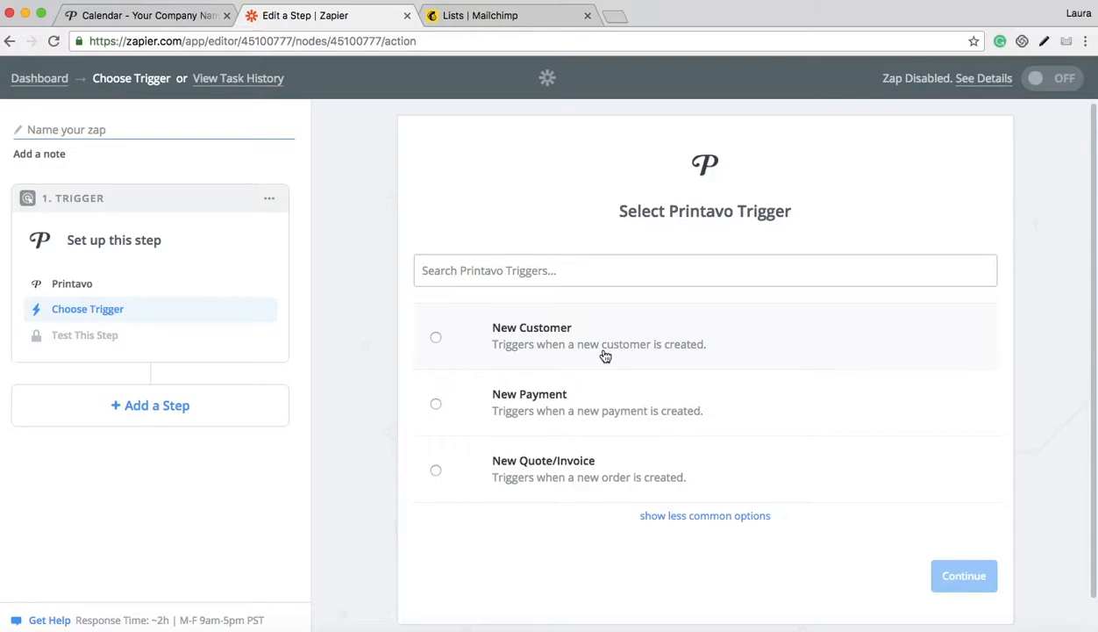
click(435, 337)
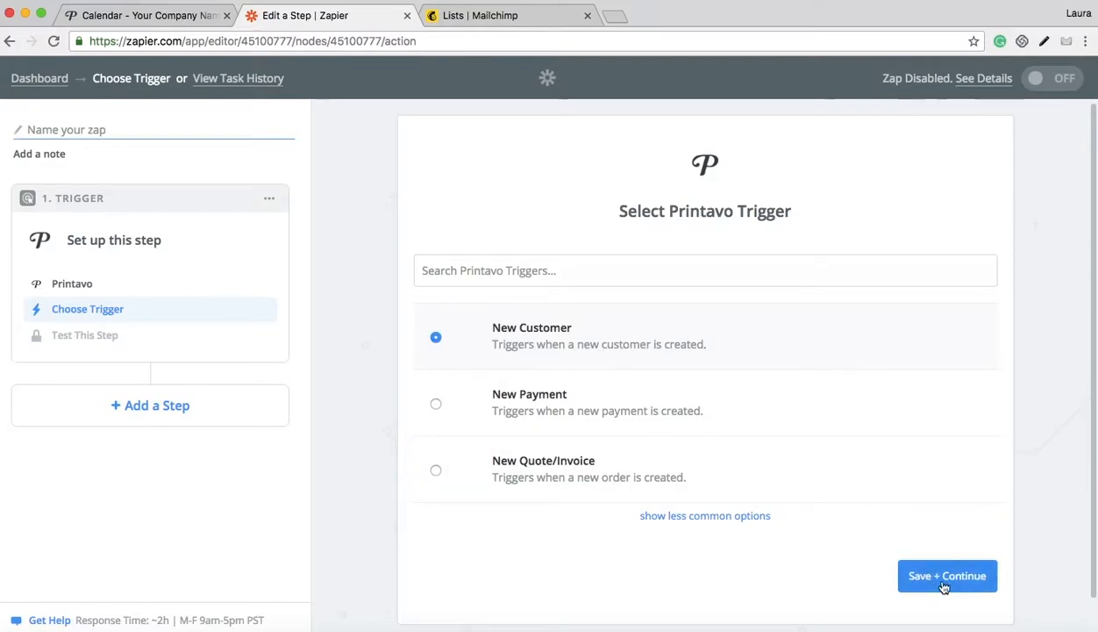
- Save the New Customer trigger and test the connected Printavo account until it shows Success
click(948, 576)
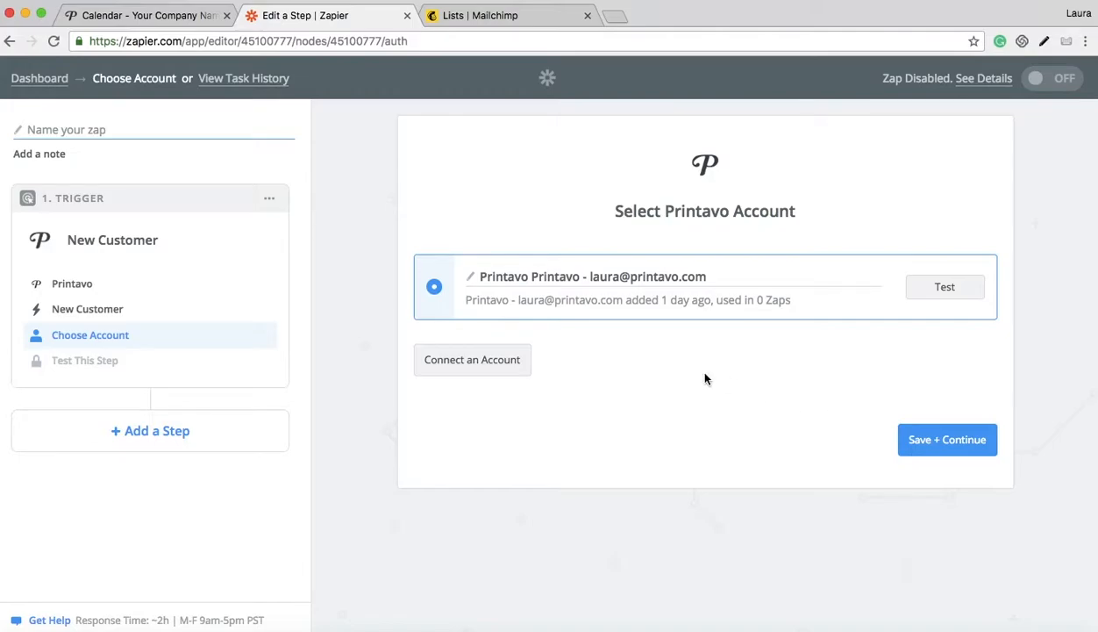
mouse_move(709, 350)
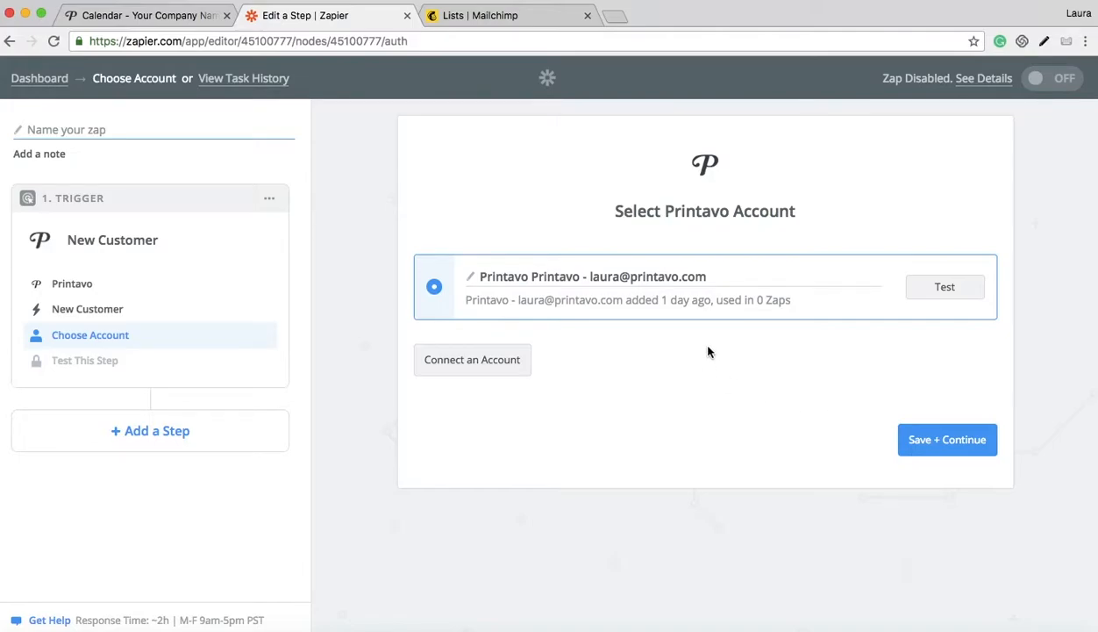
mouse_move(653, 323)
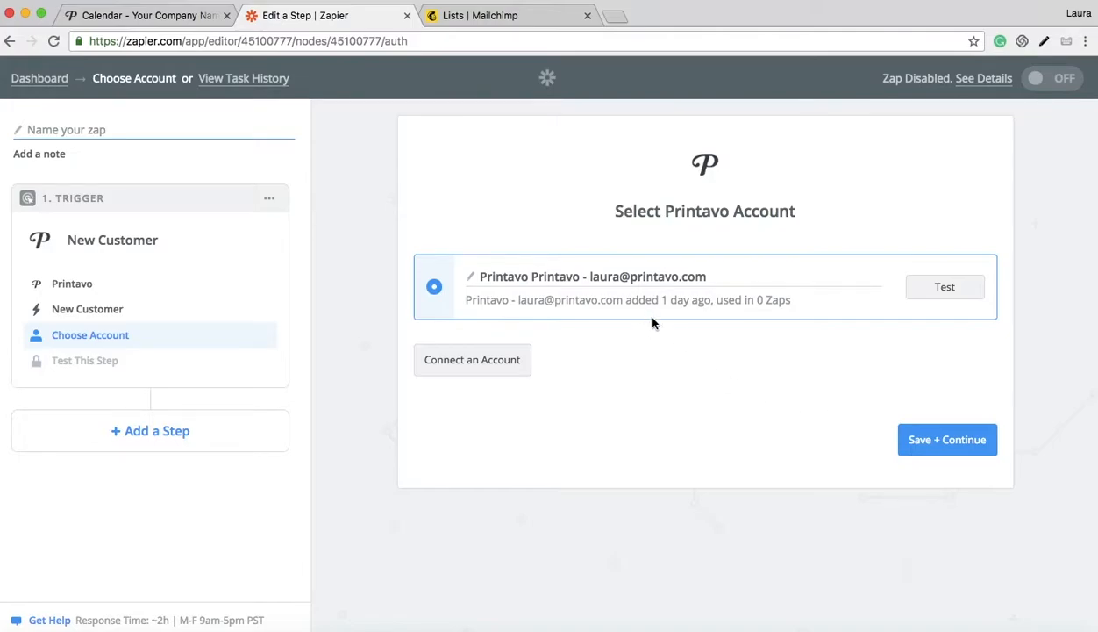
mouse_move(472, 360)
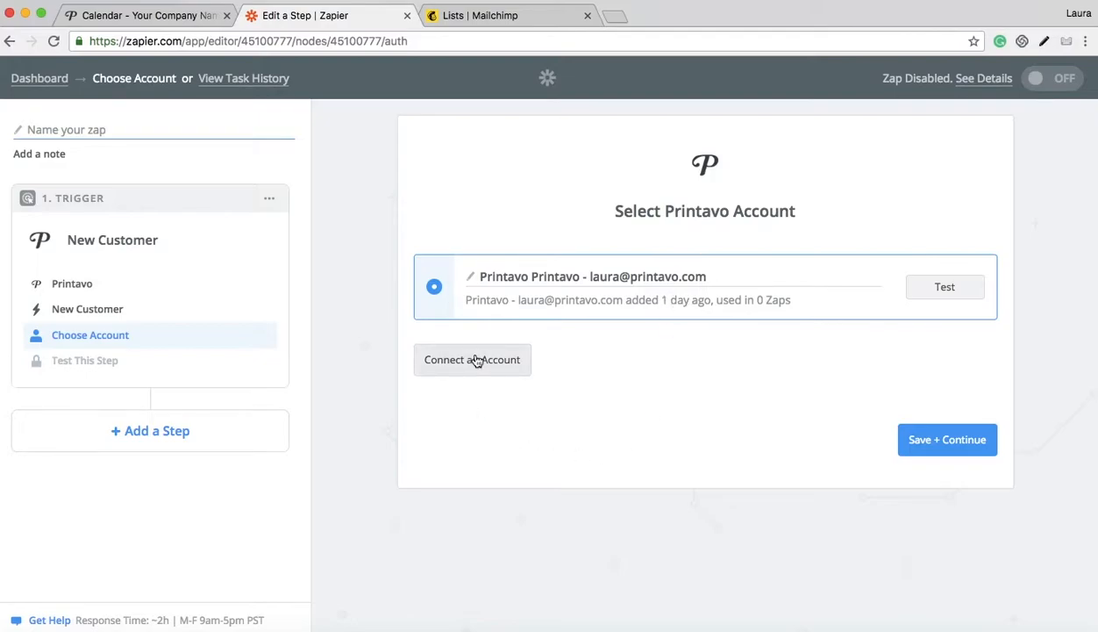
mouse_move(539, 363)
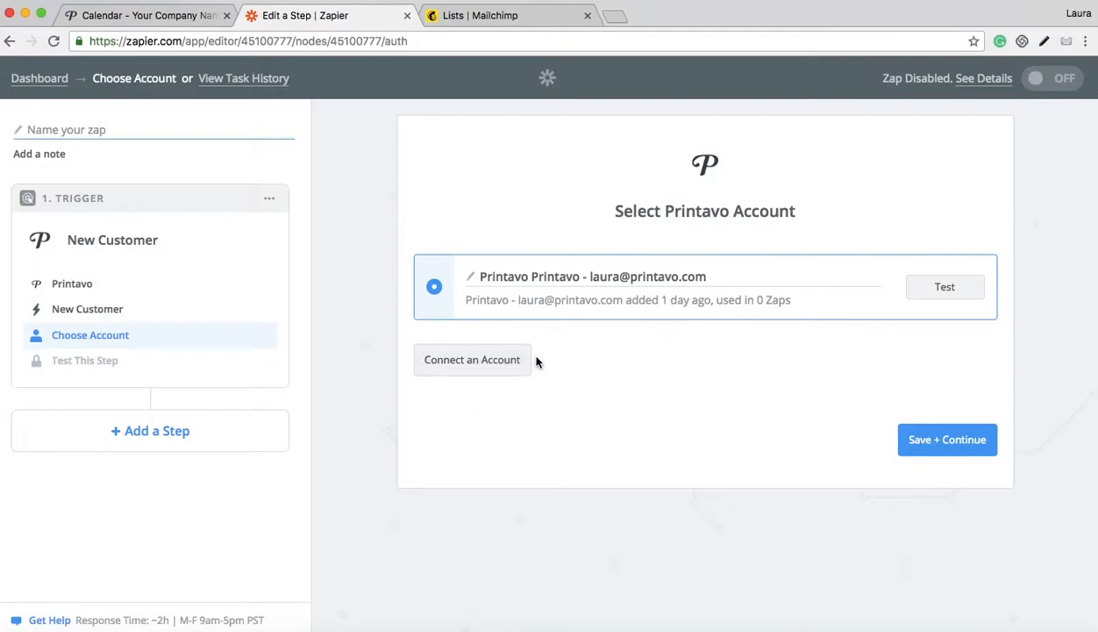
mouse_move(947, 292)
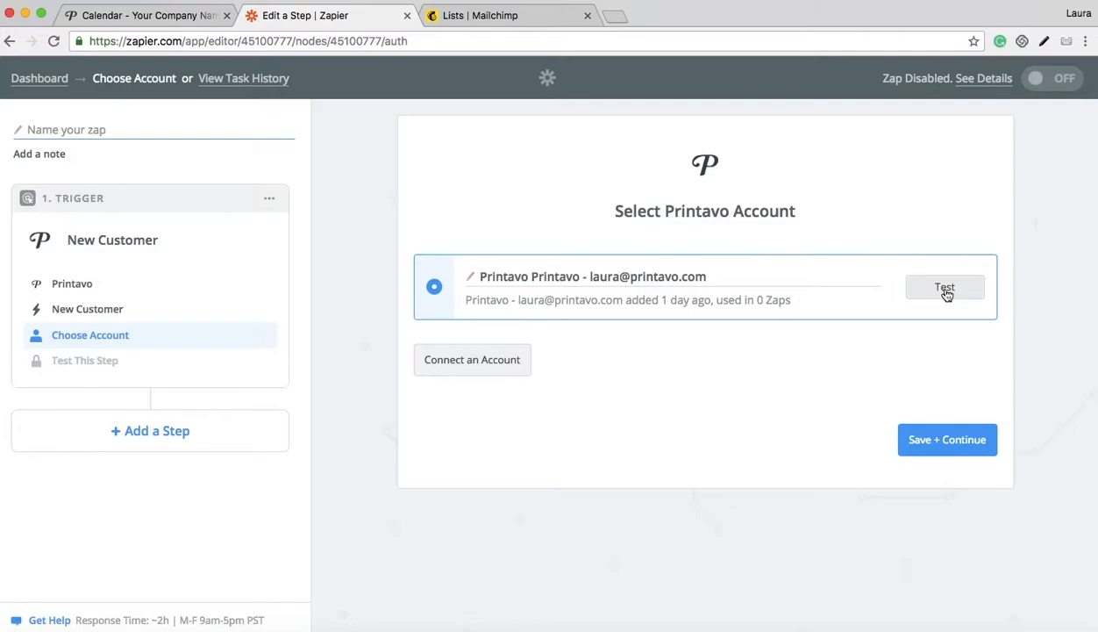
click(946, 288)
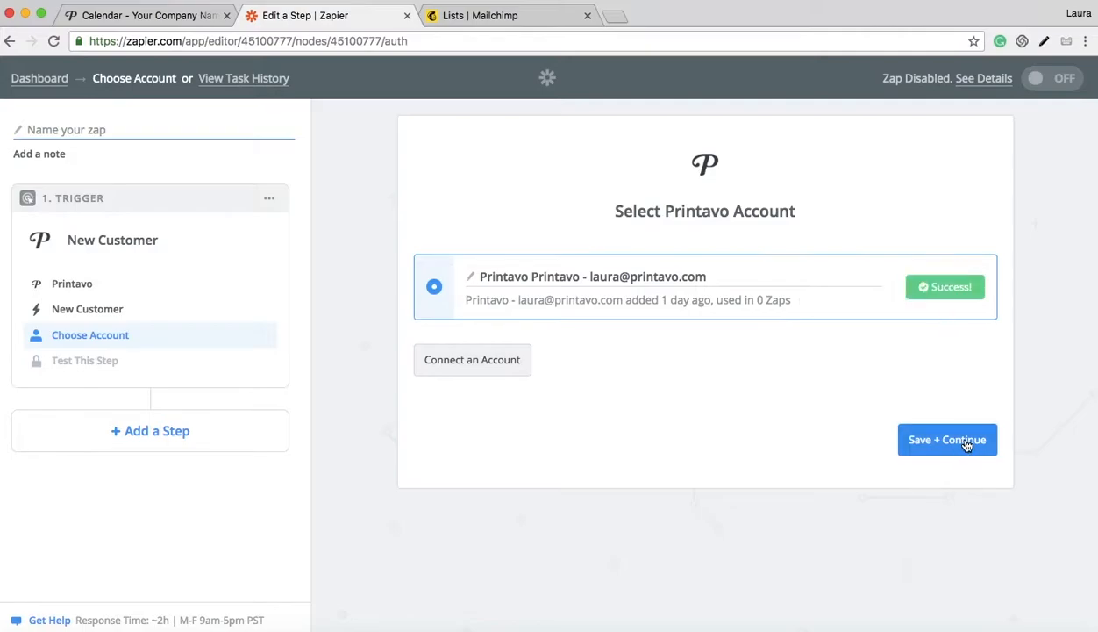
- Continue past the account step and pull in sample Printavo customers A and B
click(948, 439)
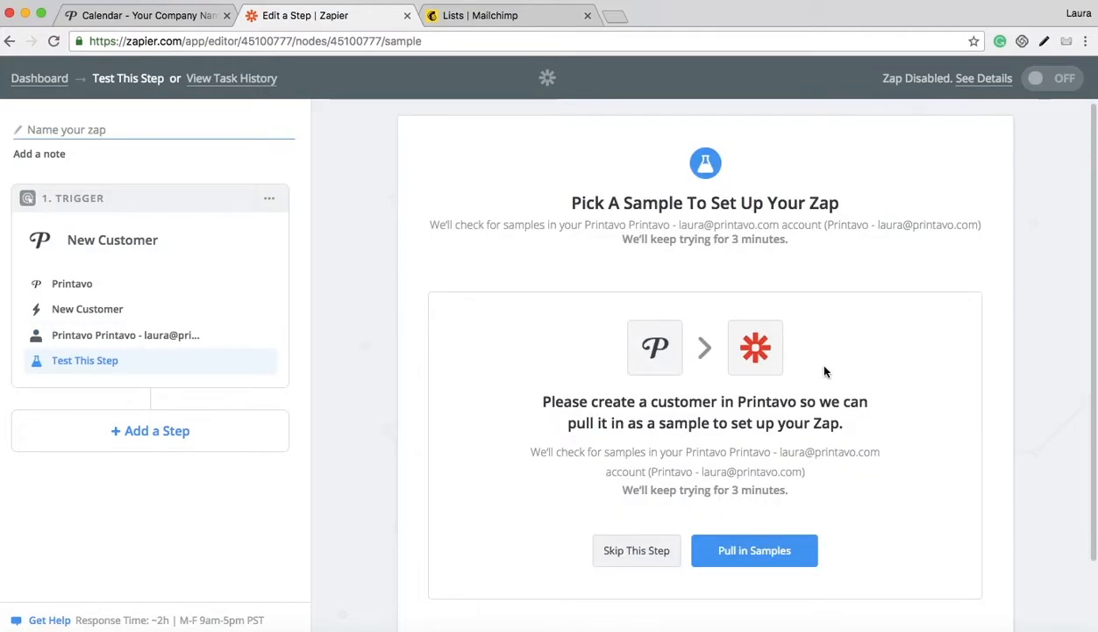
mouse_move(769, 553)
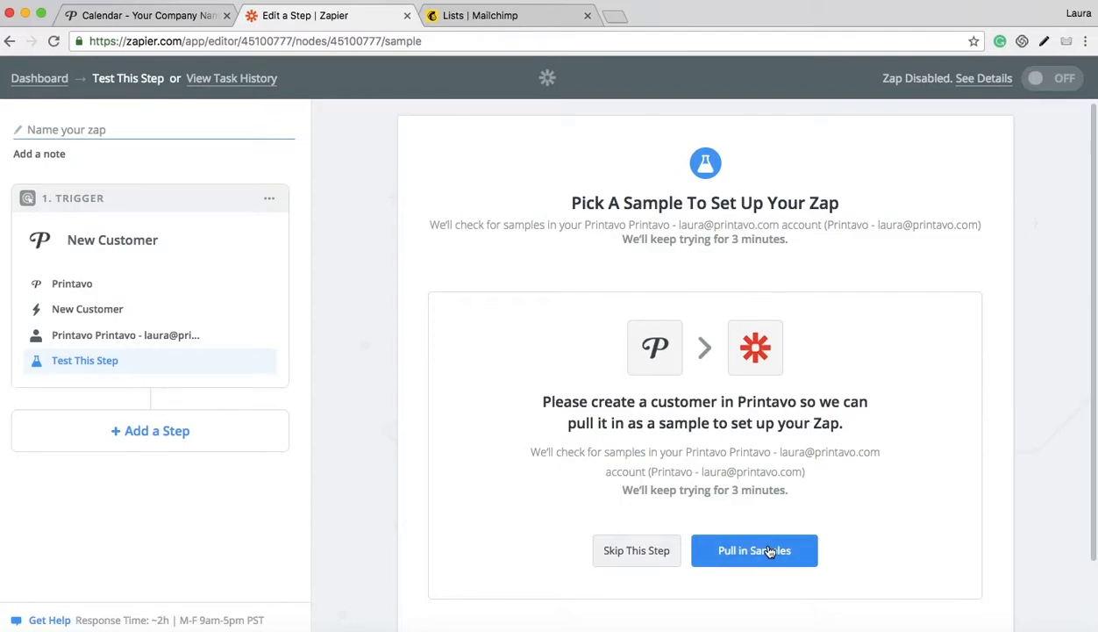
click(754, 551)
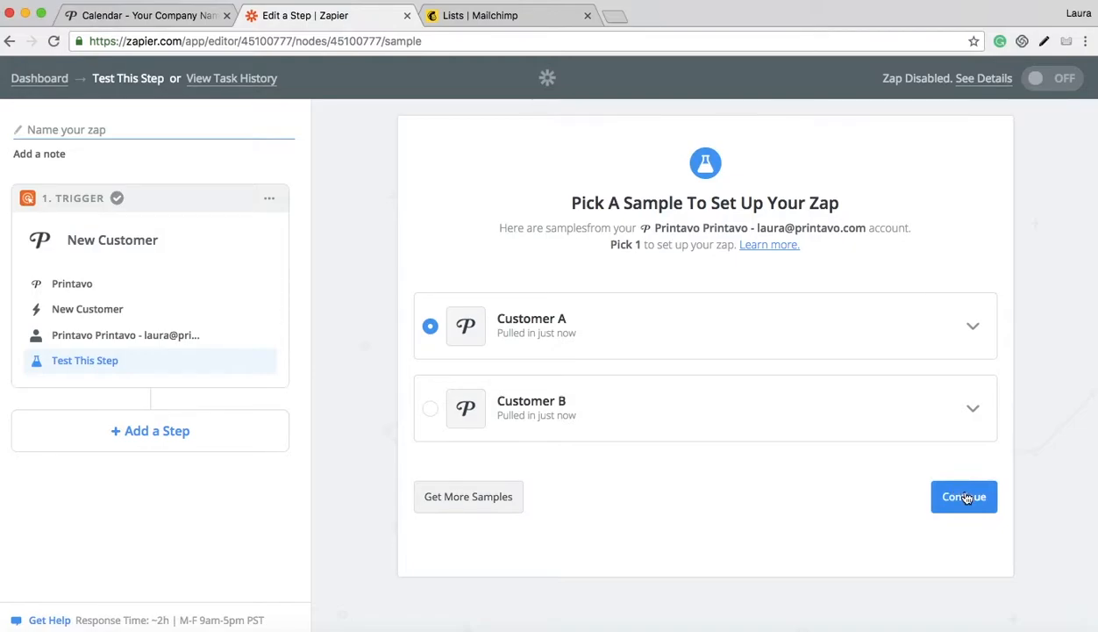
- Add a MailChimp Add/Update Subscriber action using the LK account, tested successfully, and continue to subscriber setup
click(963, 497)
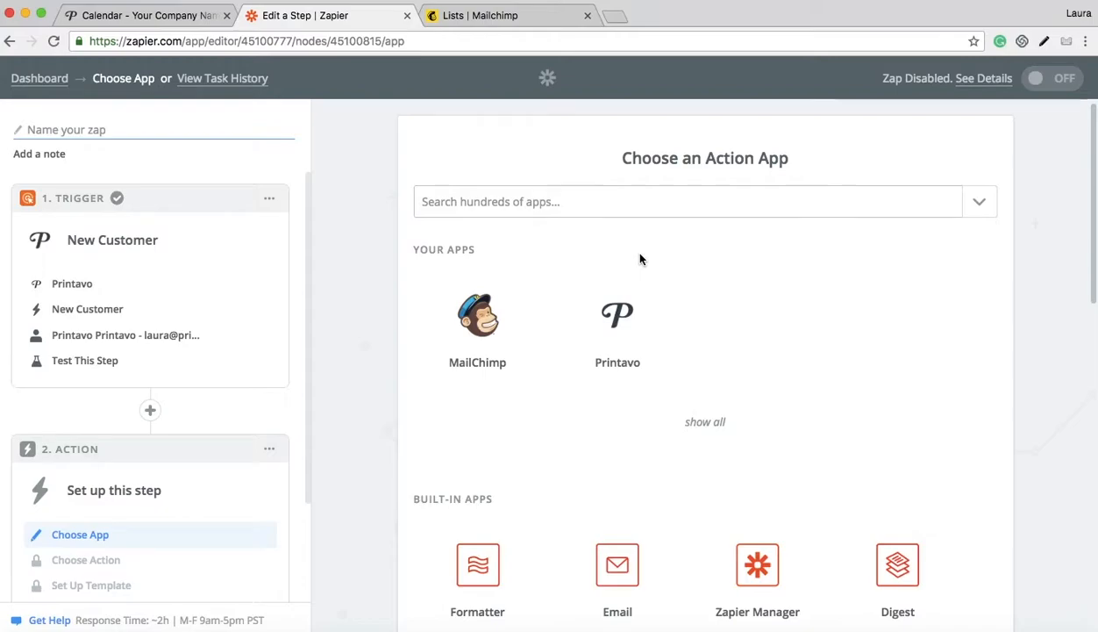
mouse_move(502, 313)
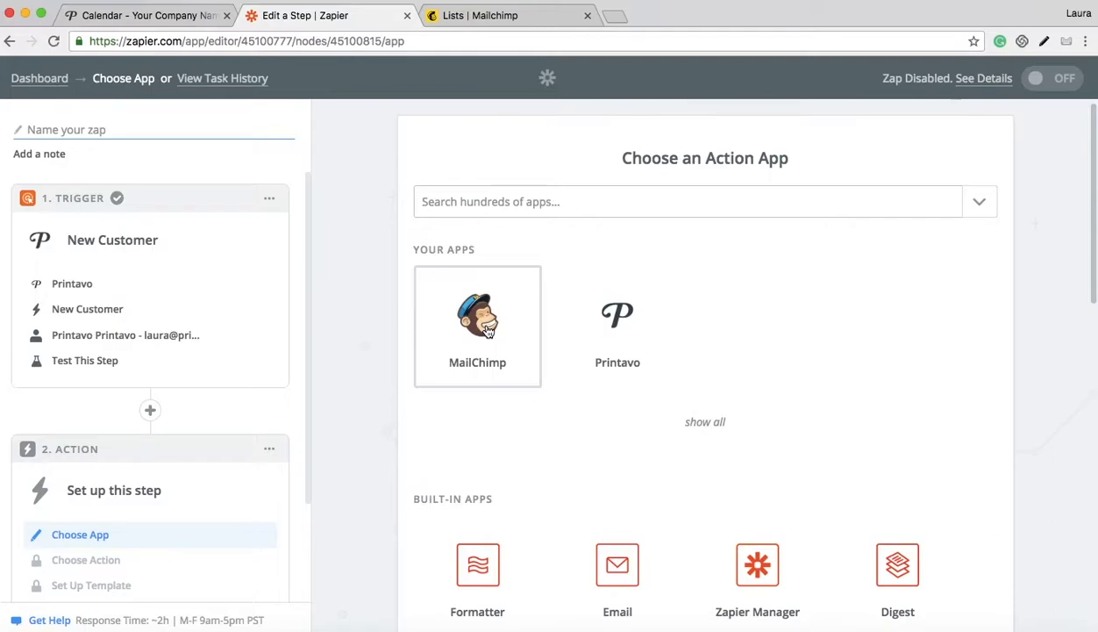
click(477, 325)
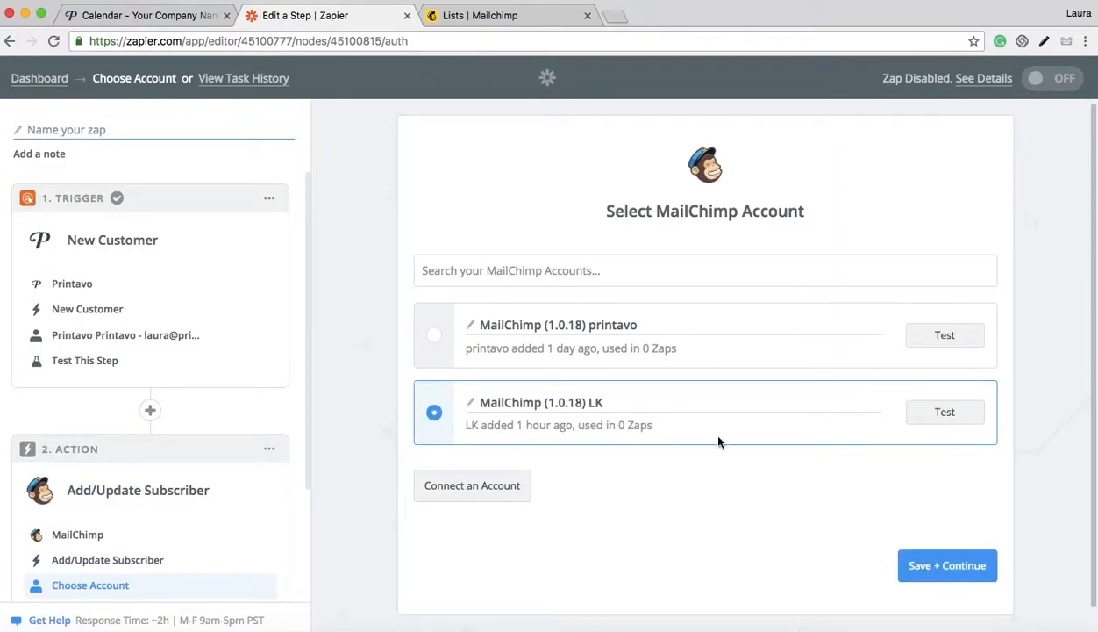
mouse_move(749, 447)
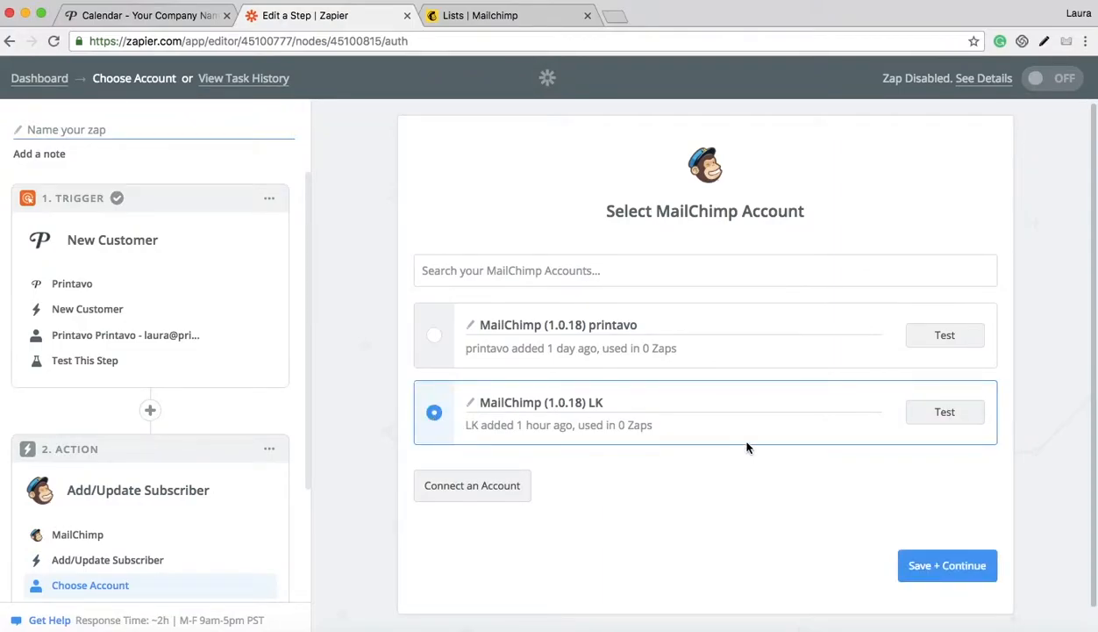
click(944, 411)
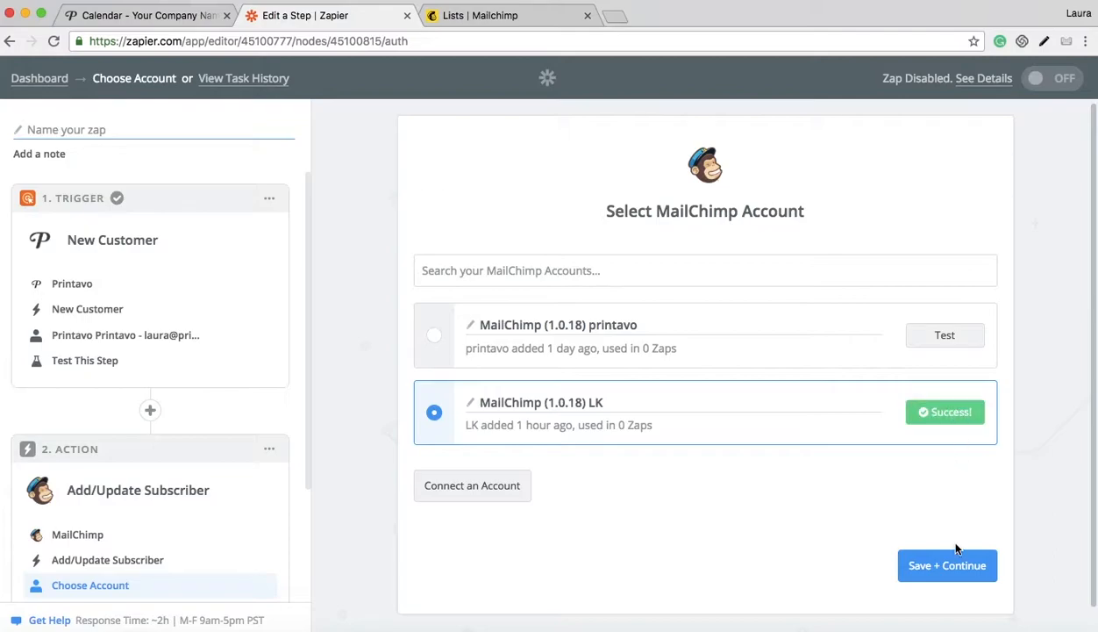
click(948, 565)
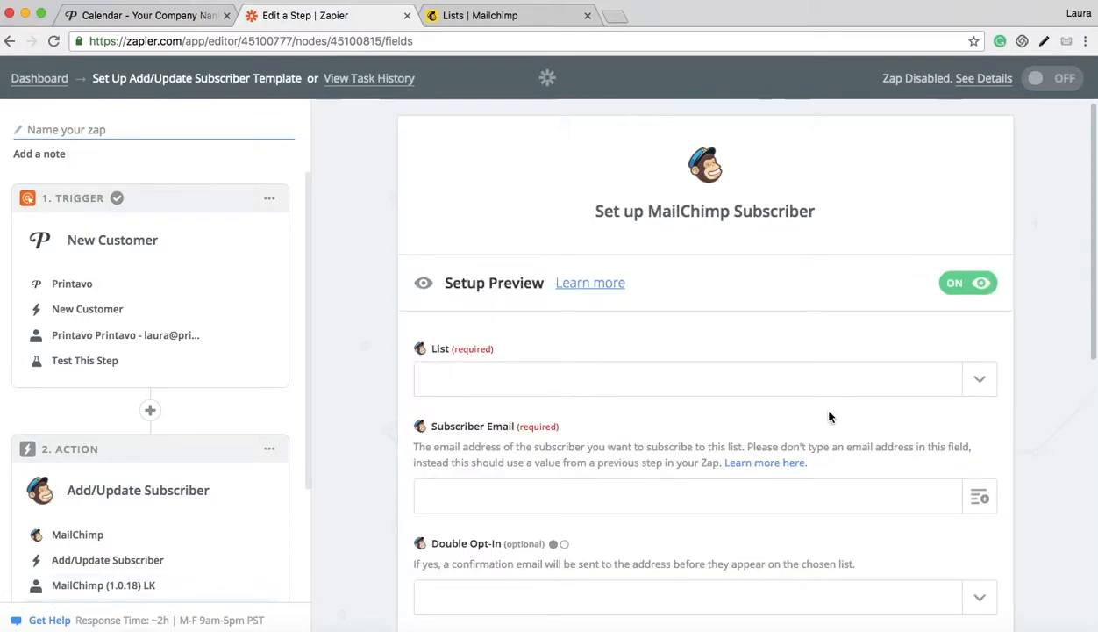
- Target TEST LIST and map the Printavo new customer's Email into Subscriber Email
scroll(down, 3)
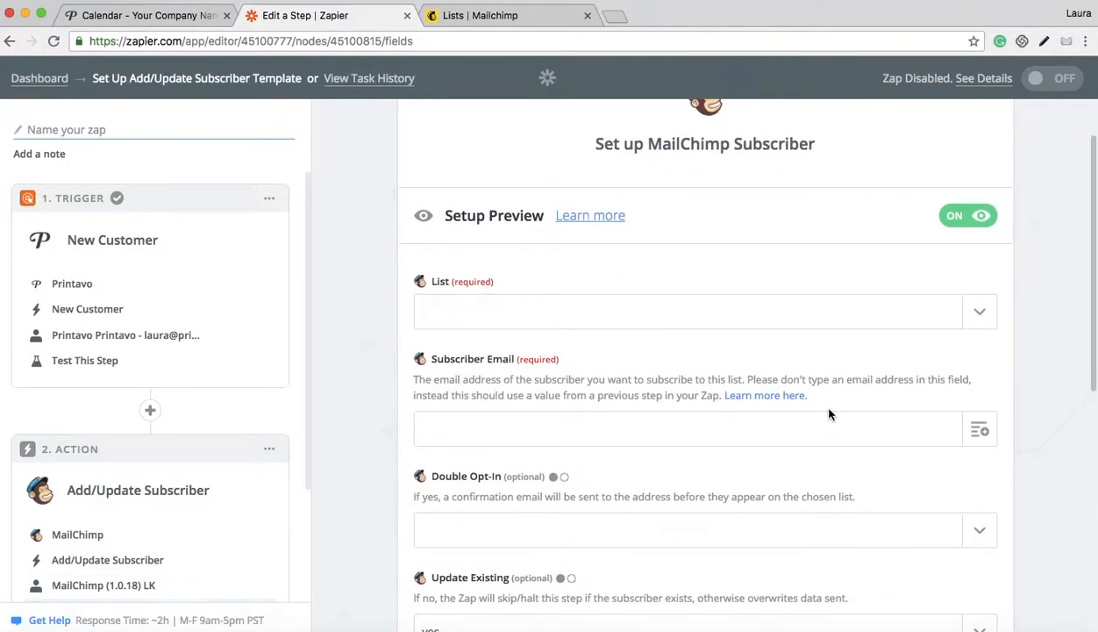
scroll(down, 3)
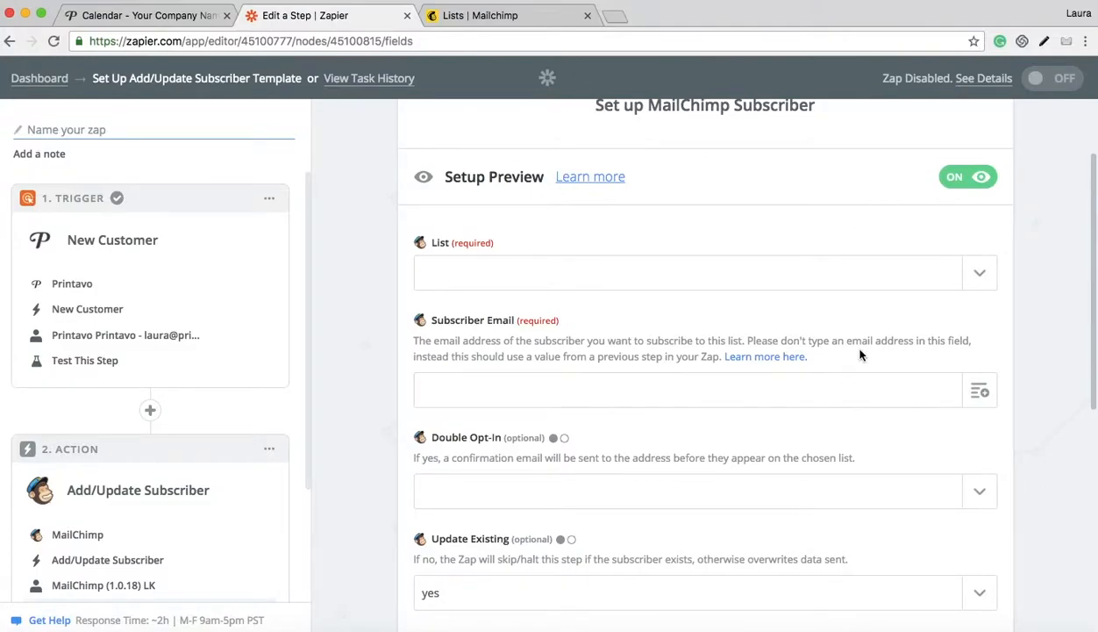
mouse_move(965, 316)
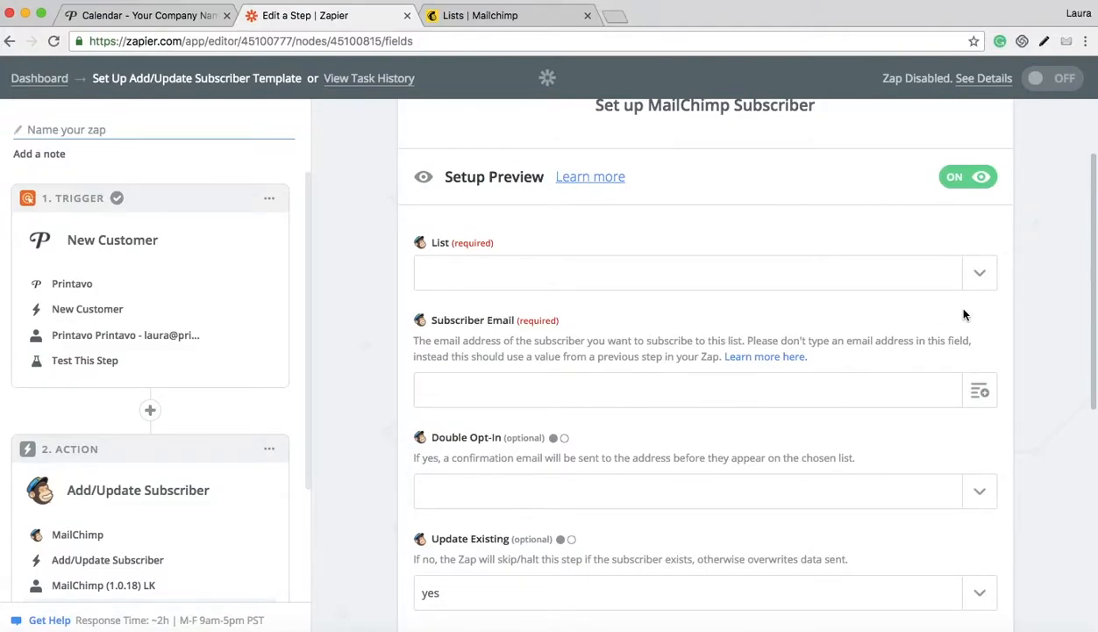
mouse_move(979, 285)
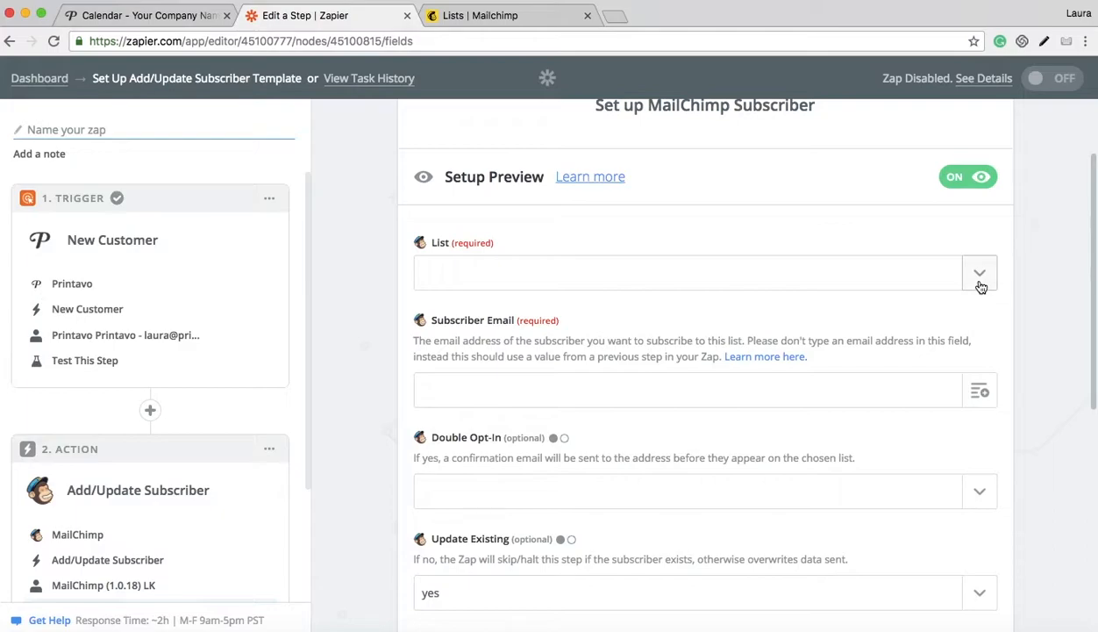
click(979, 272)
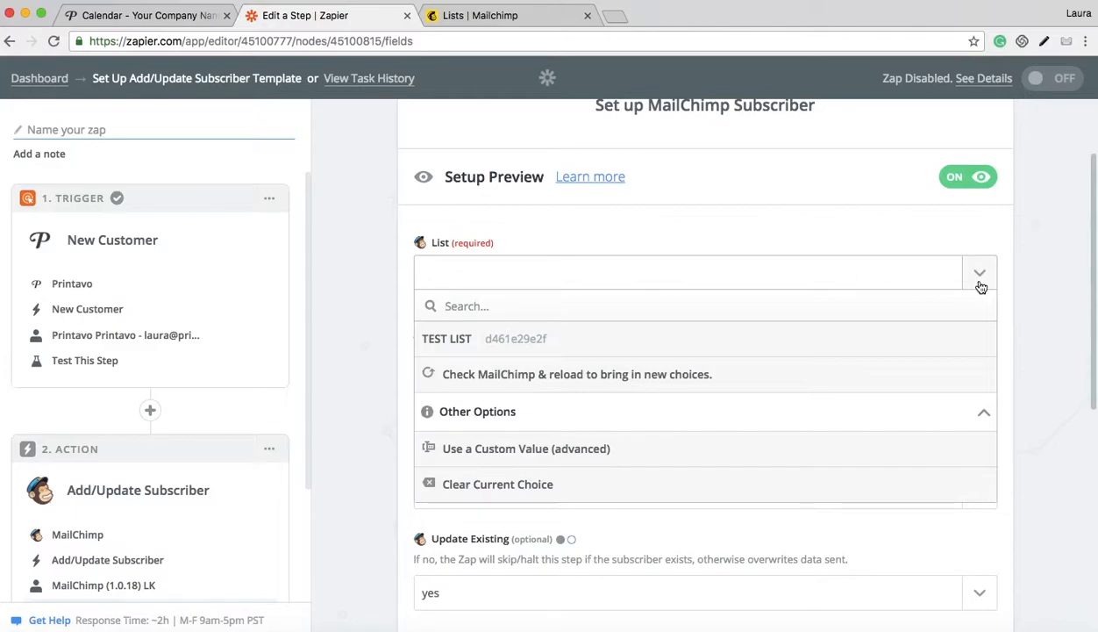
mouse_move(629, 330)
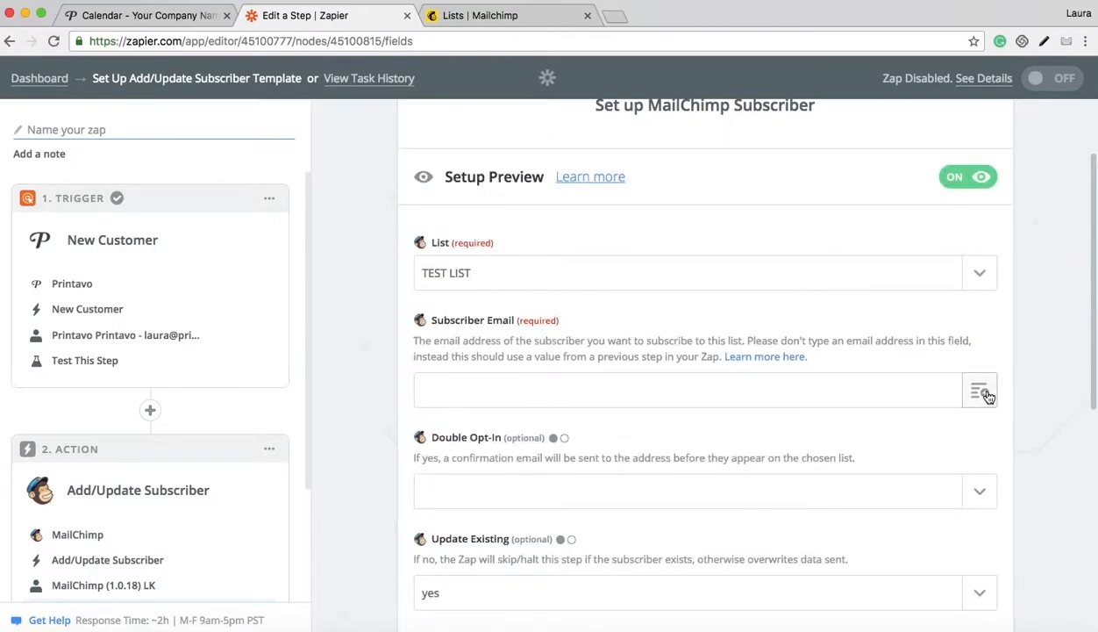
click(983, 392)
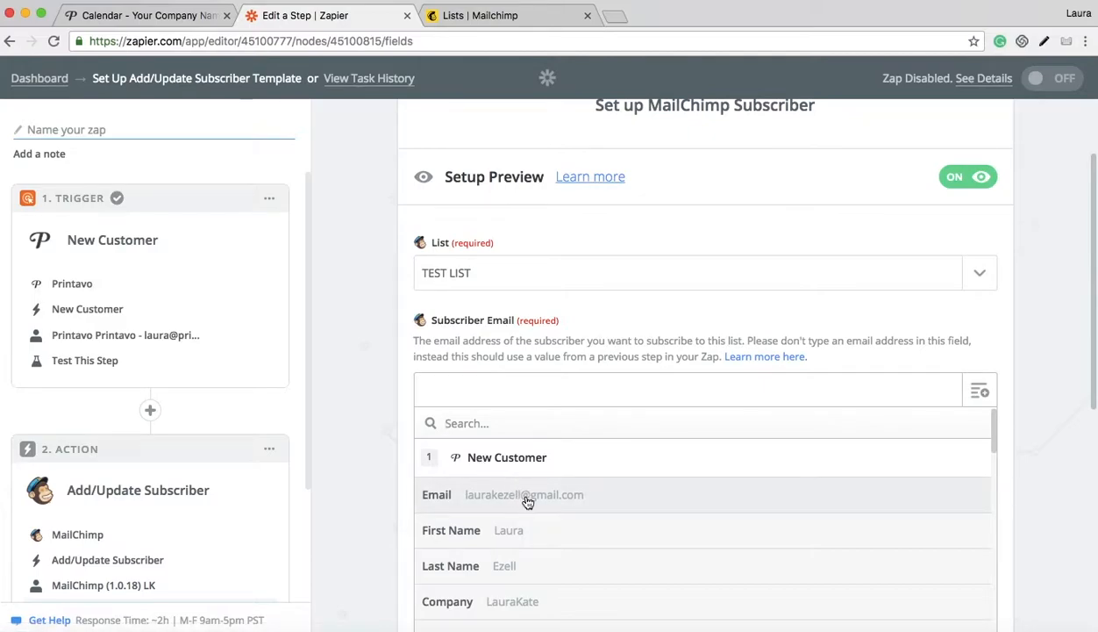
scroll(down, 3)
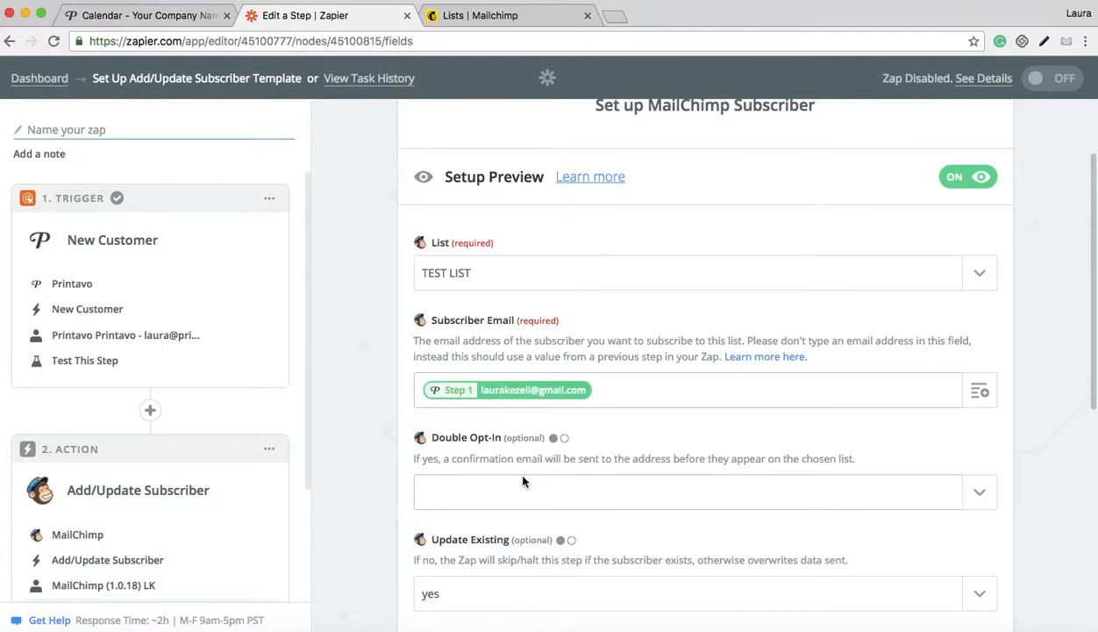
scroll(down, 3)
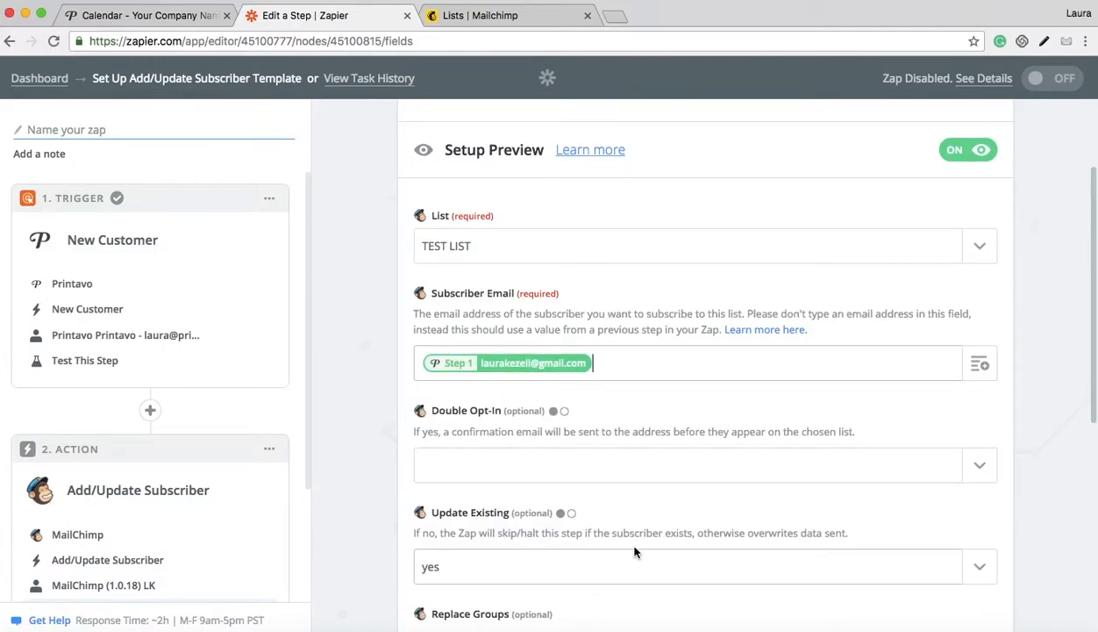
scroll(down, 3)
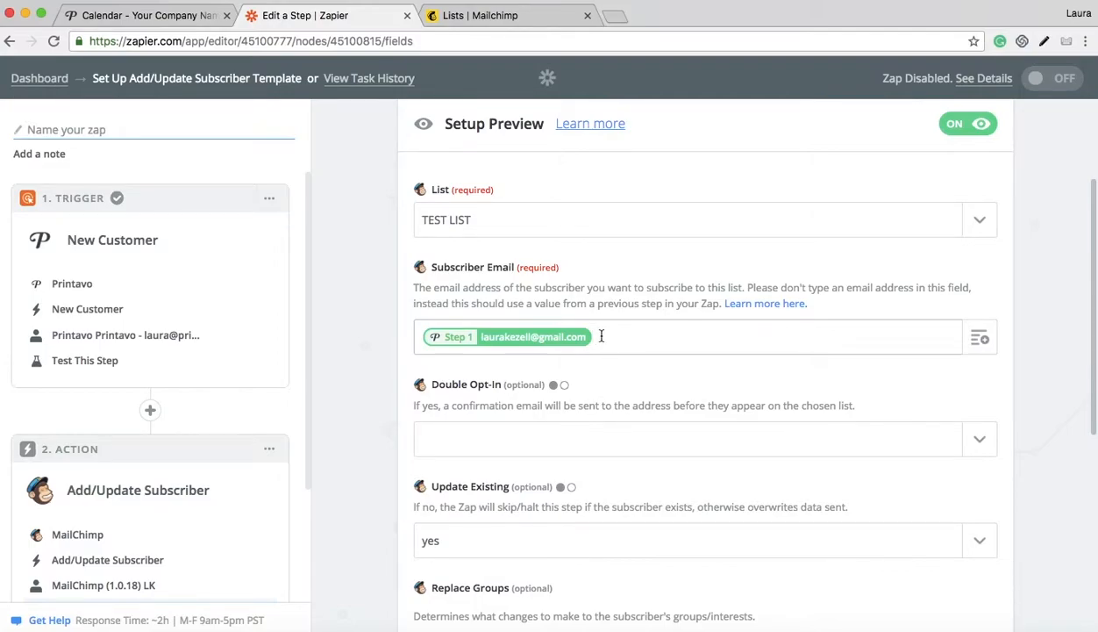
scroll(down, 3)
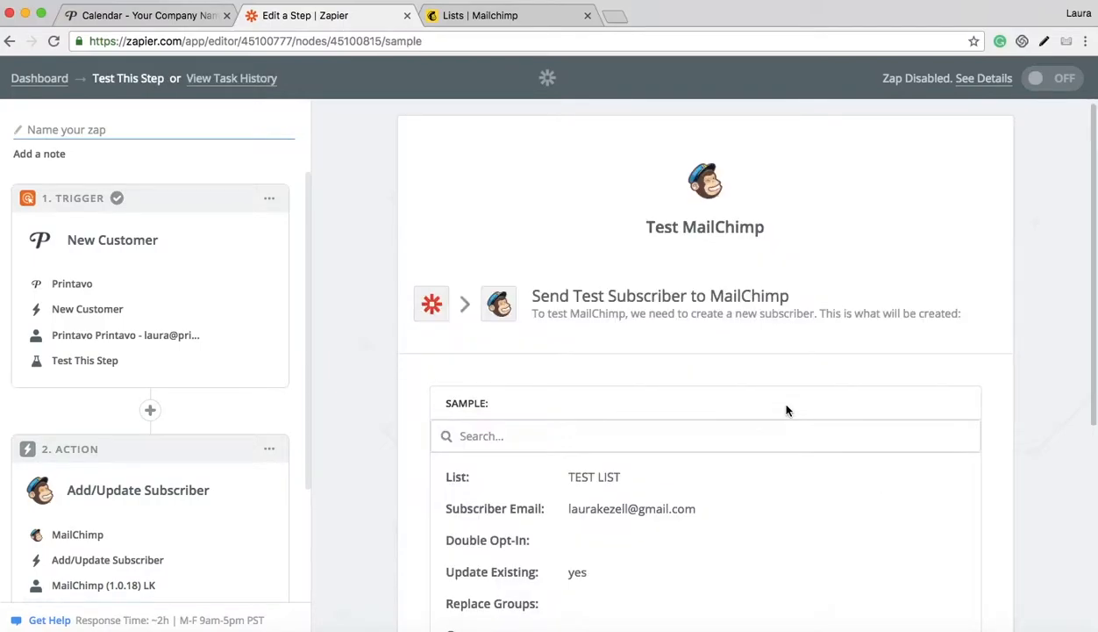
- Review the sample data and send the test subscriber to MailChimp successfully
scroll(down, 3)
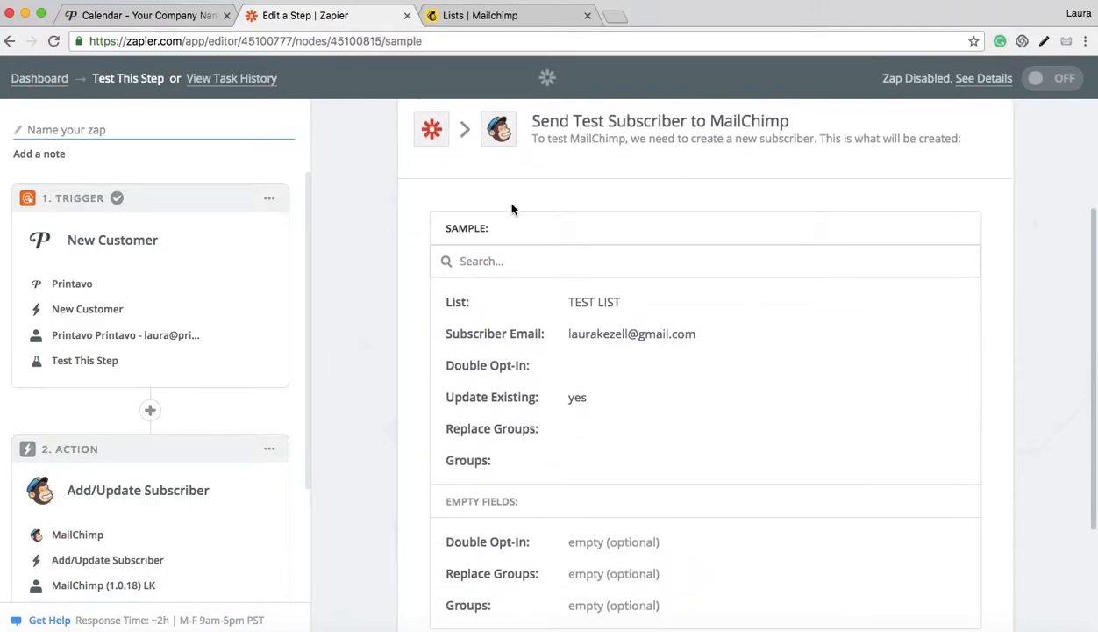
mouse_move(579, 301)
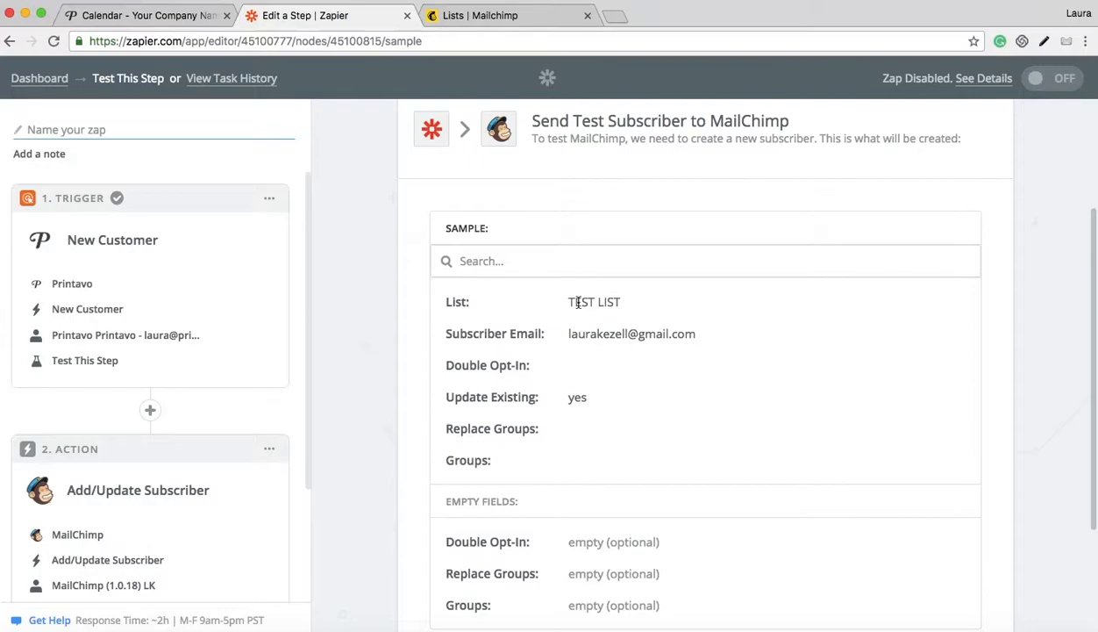
double_click(456, 301)
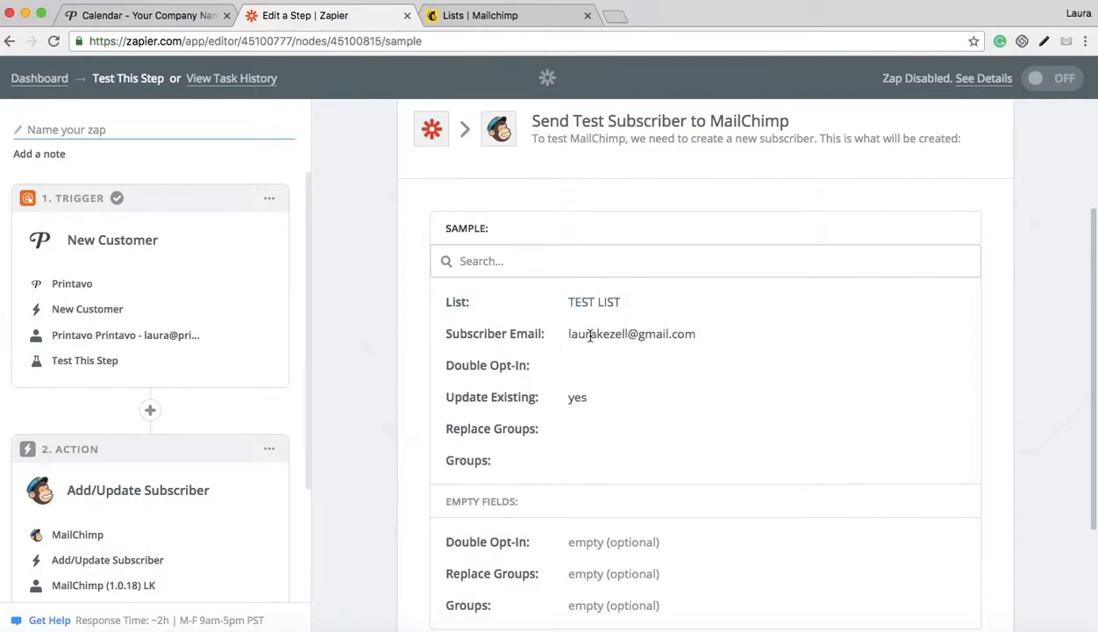
scroll(down, 3)
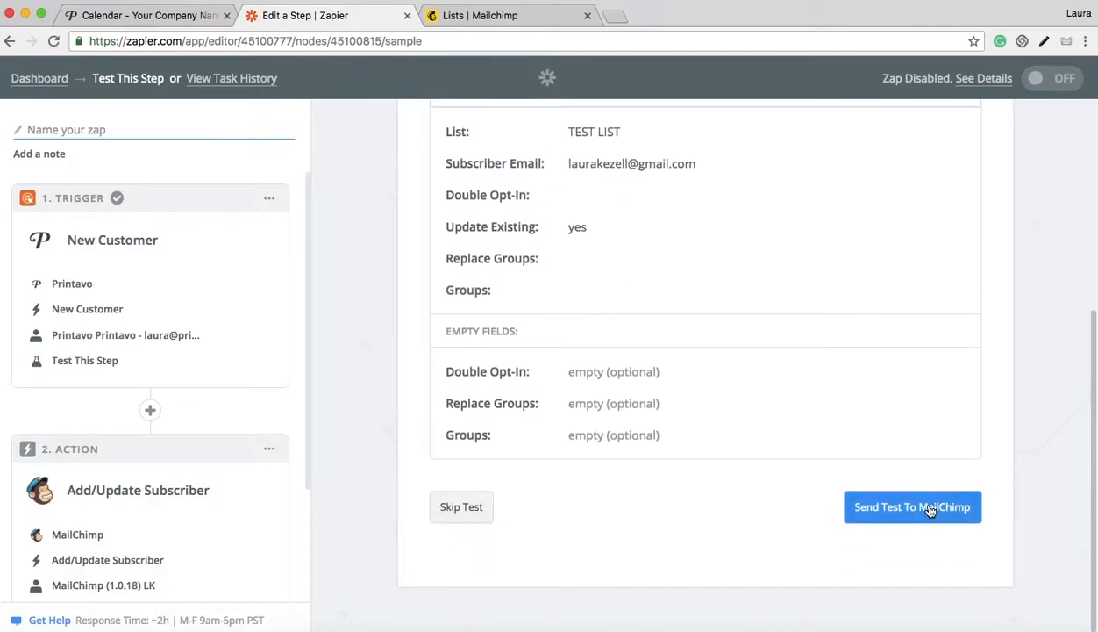
click(913, 506)
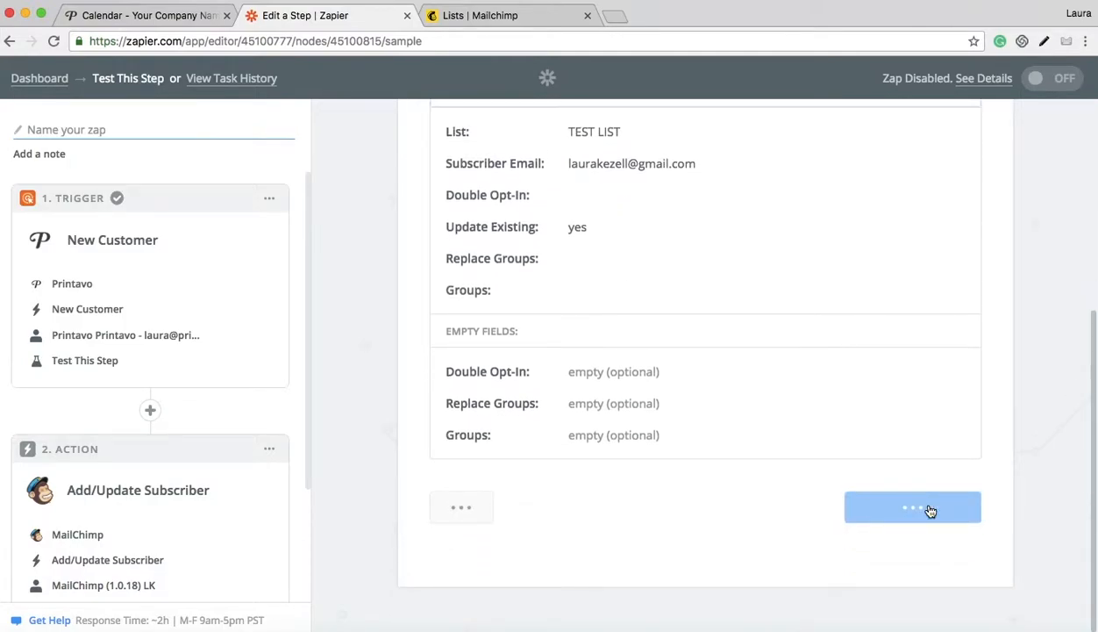
click(913, 507)
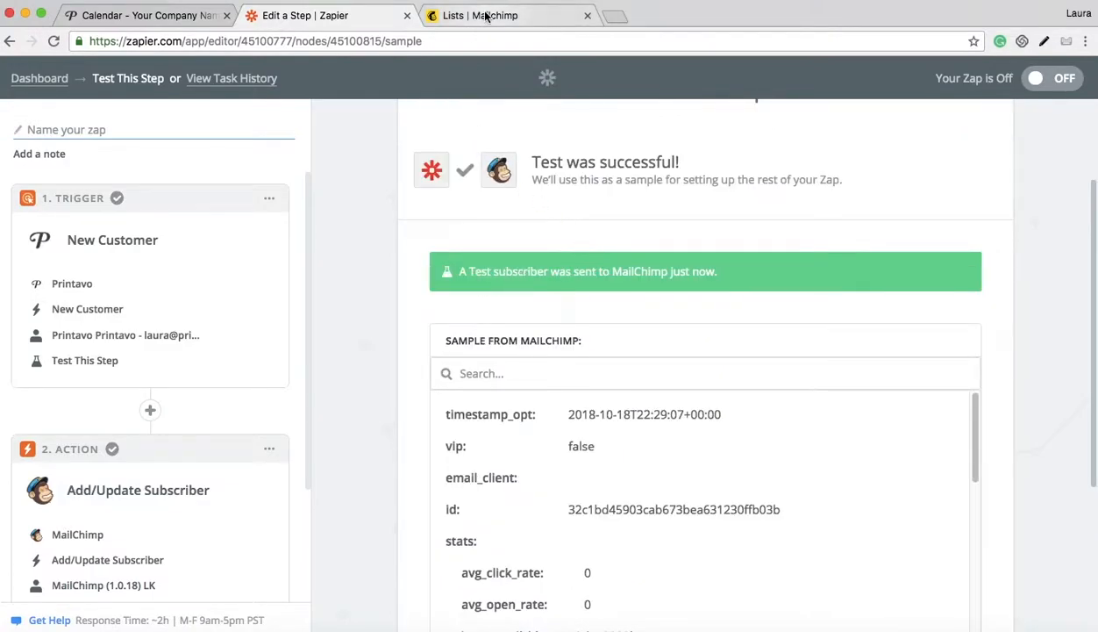
- Confirm in MailChimp that TEST LIST holds the Zapier-sourced contact, then return to the Zapier results
click(492, 14)
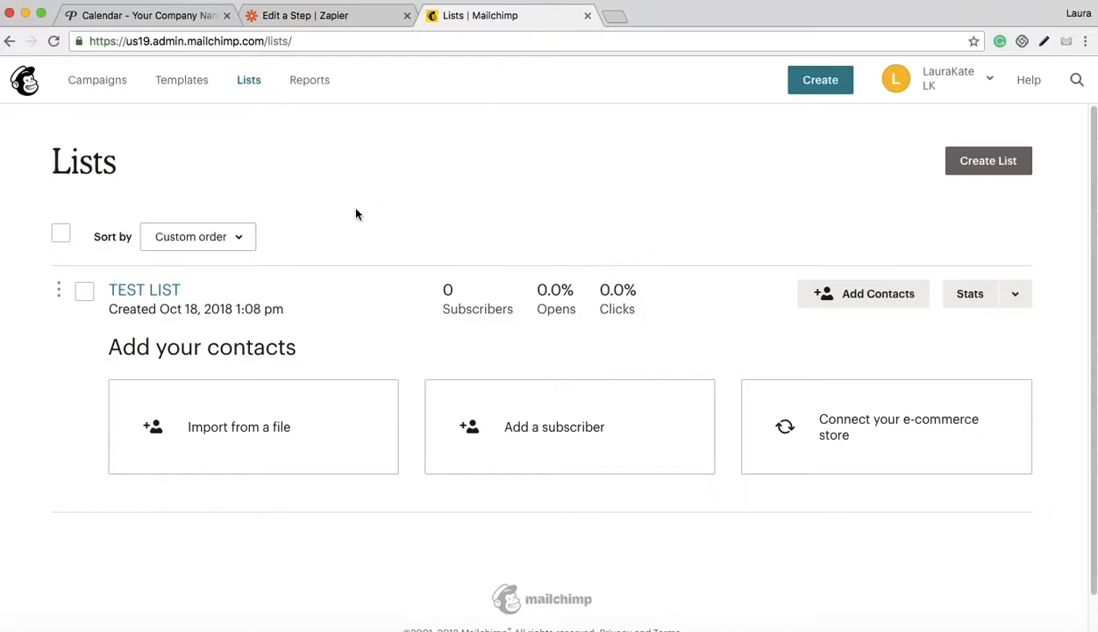
mouse_move(449, 269)
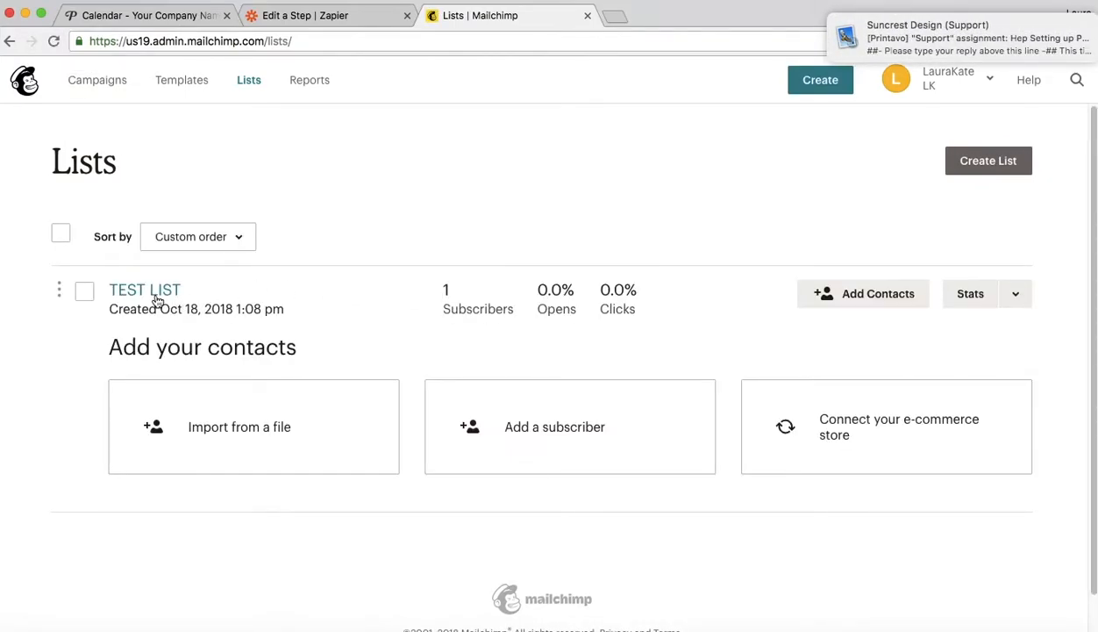
click(144, 289)
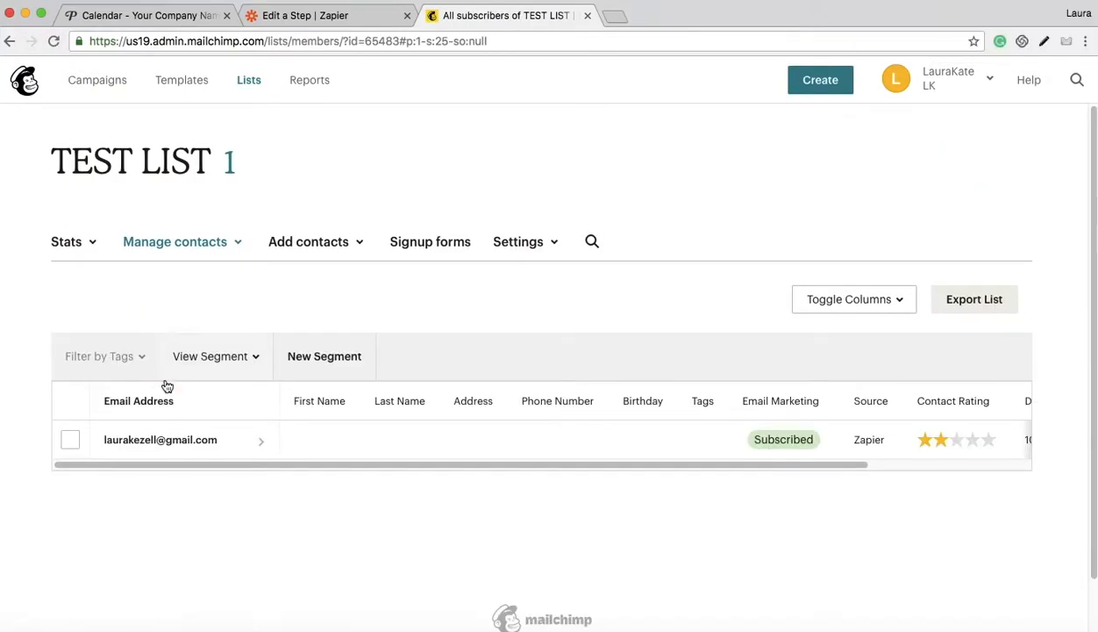
mouse_move(151, 444)
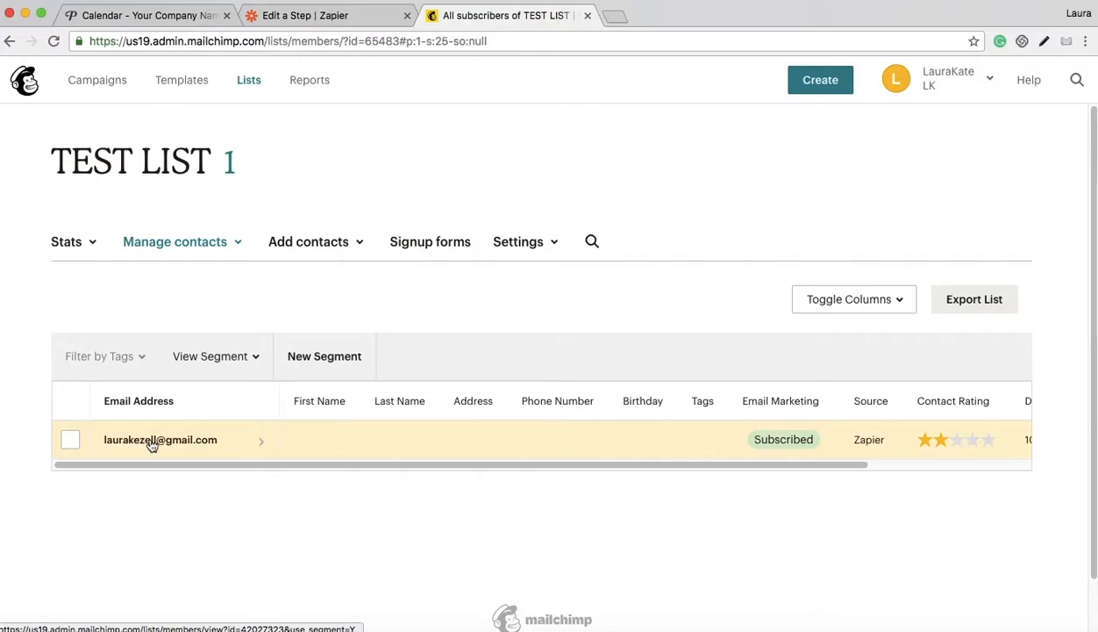
mouse_move(196, 447)
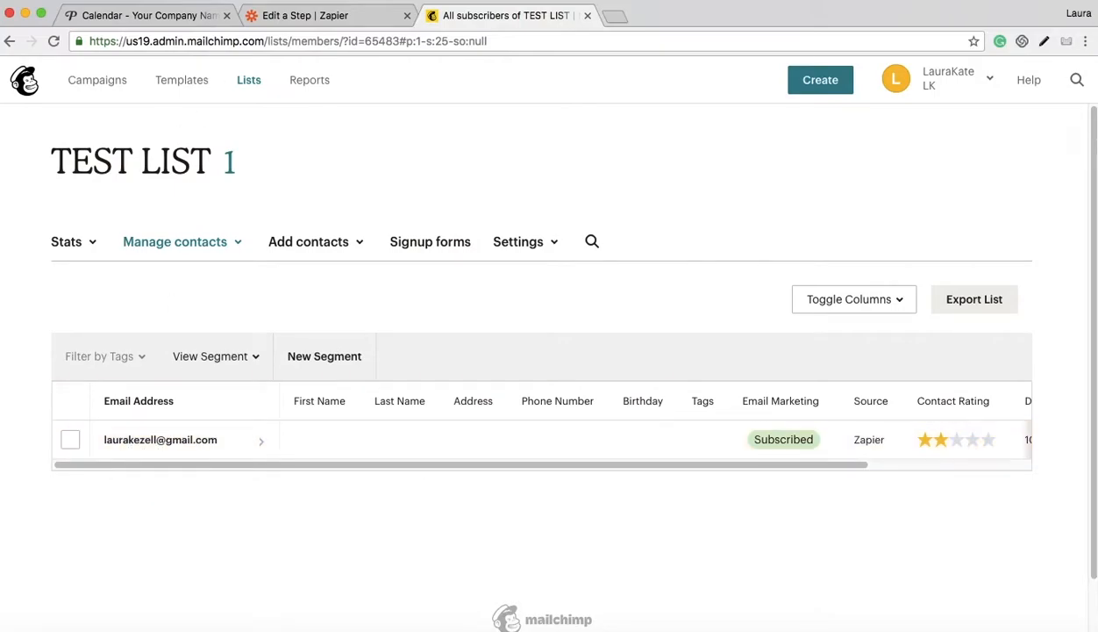
click(324, 16)
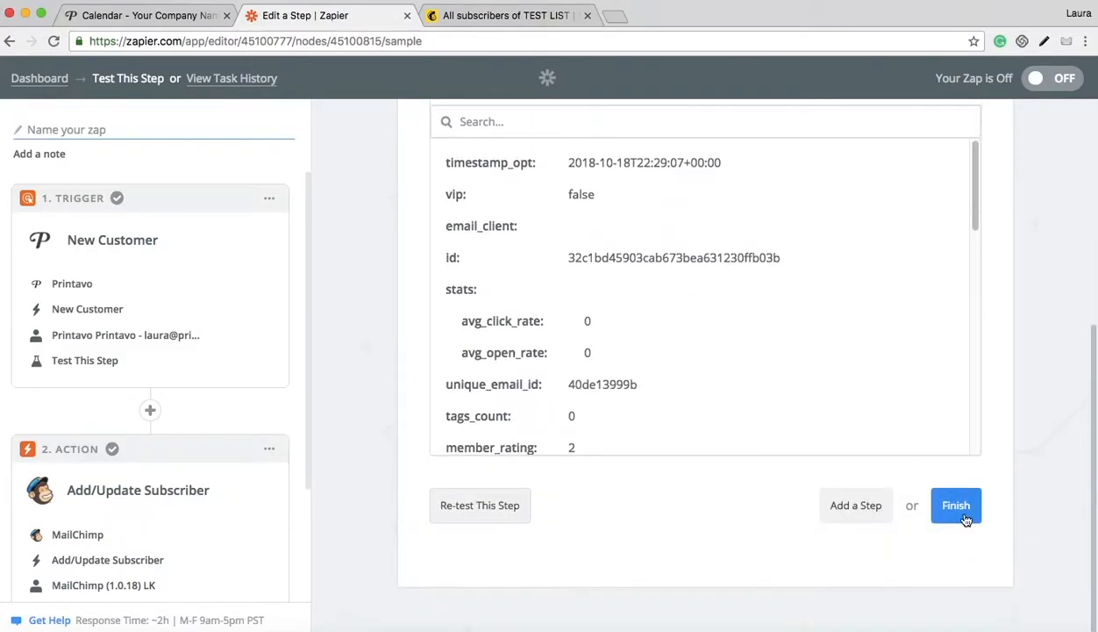
- Finish the Zap, name it NEW CUSTOMER TO MAILCHIMP, switch it ON and view it on the dashboard
click(955, 505)
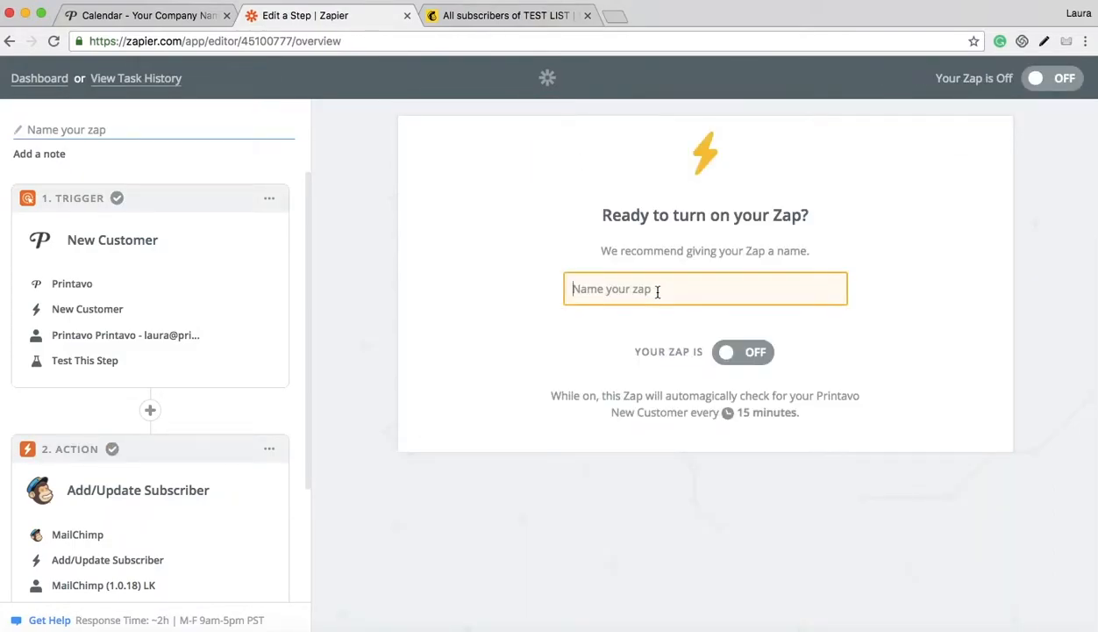
text(NEW C)
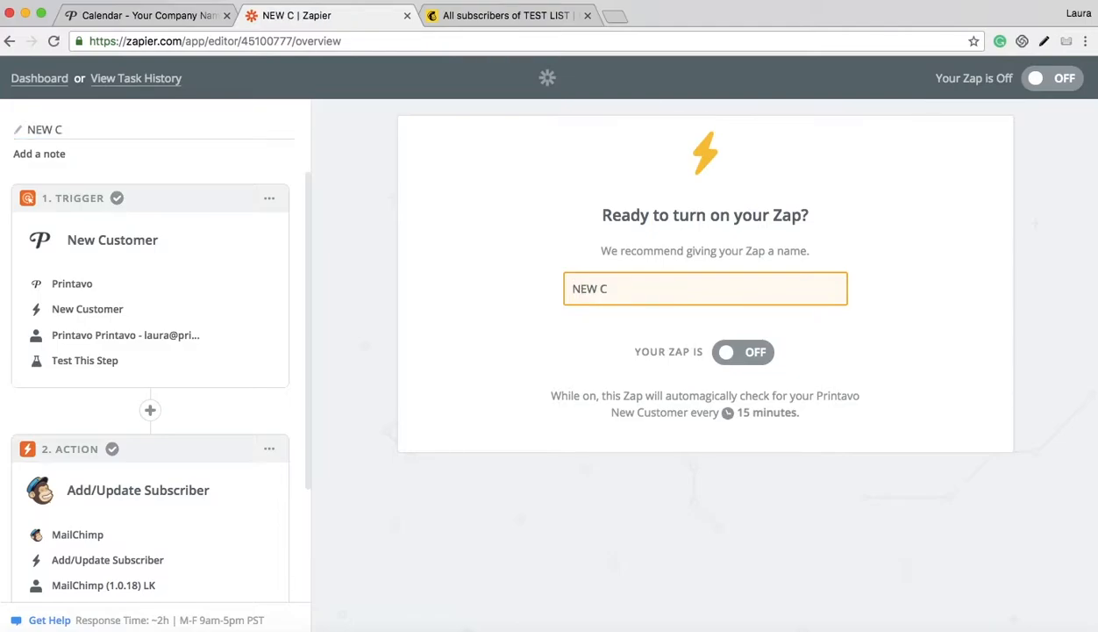
text(u)
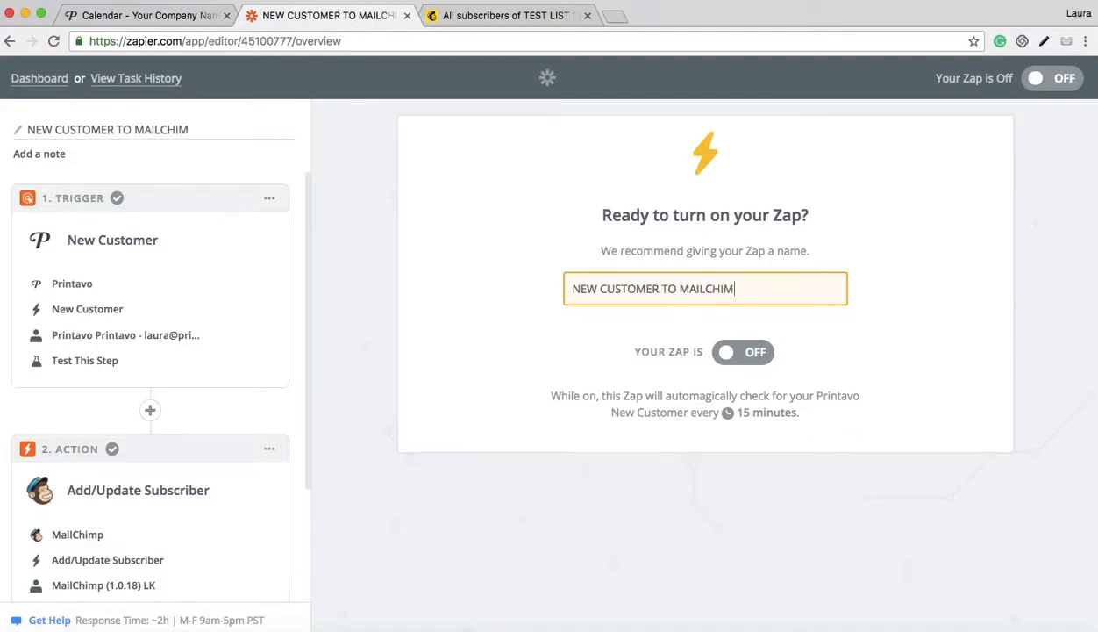
click(744, 351)
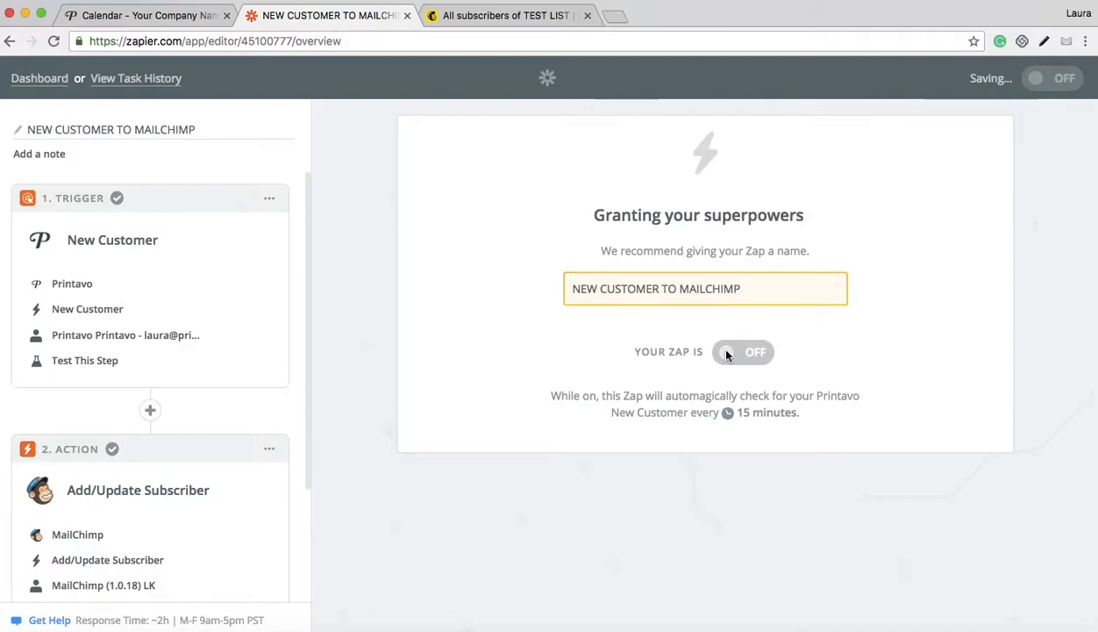
click(744, 351)
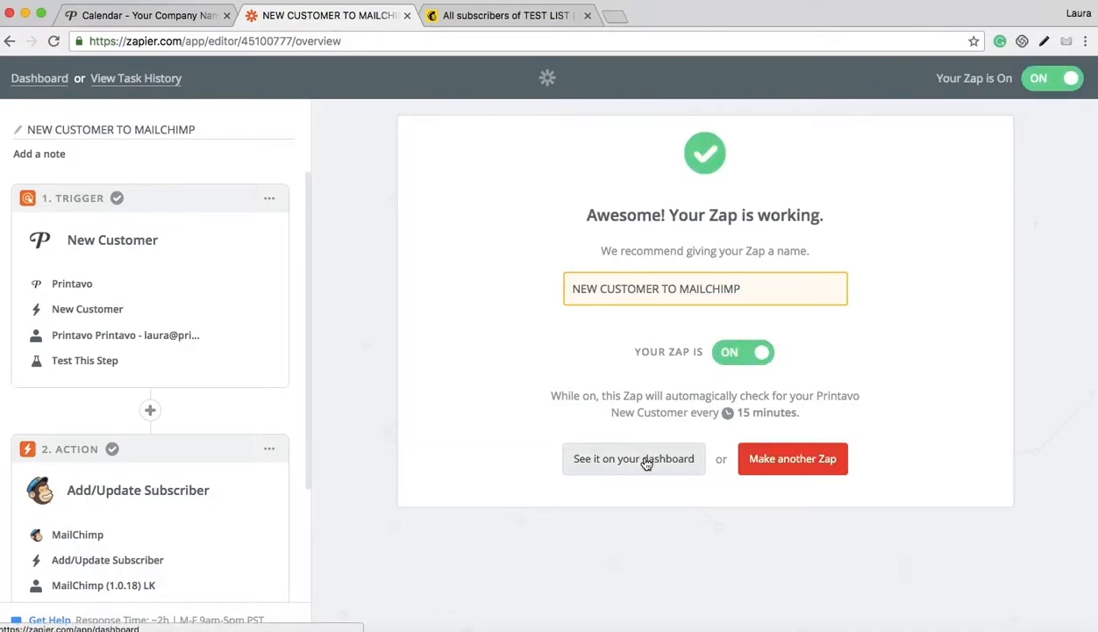
click(633, 460)
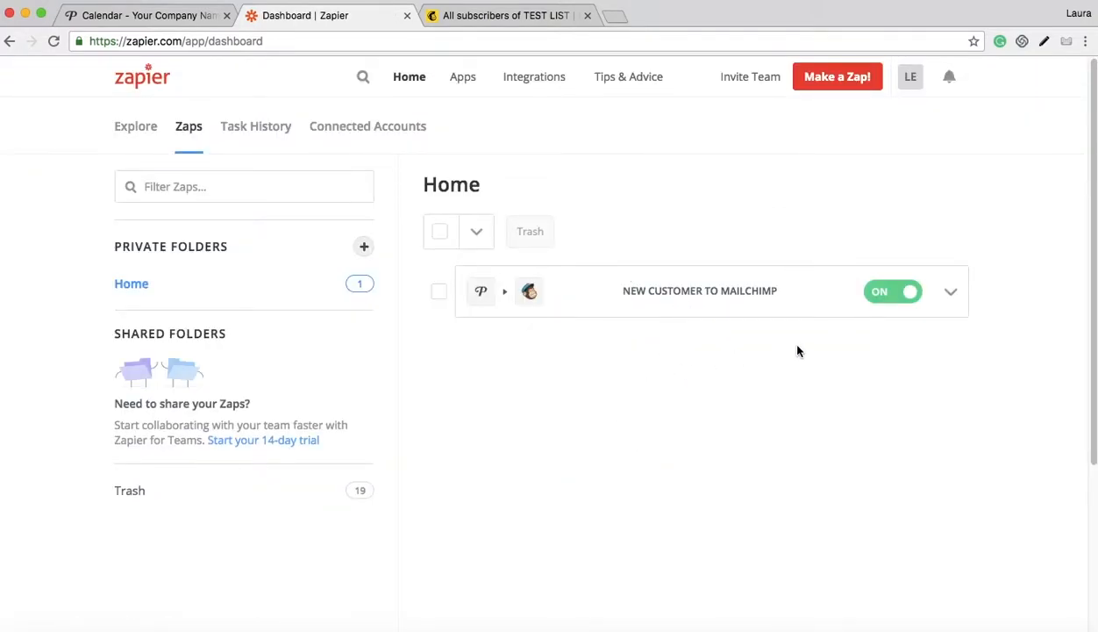
mouse_move(734, 308)
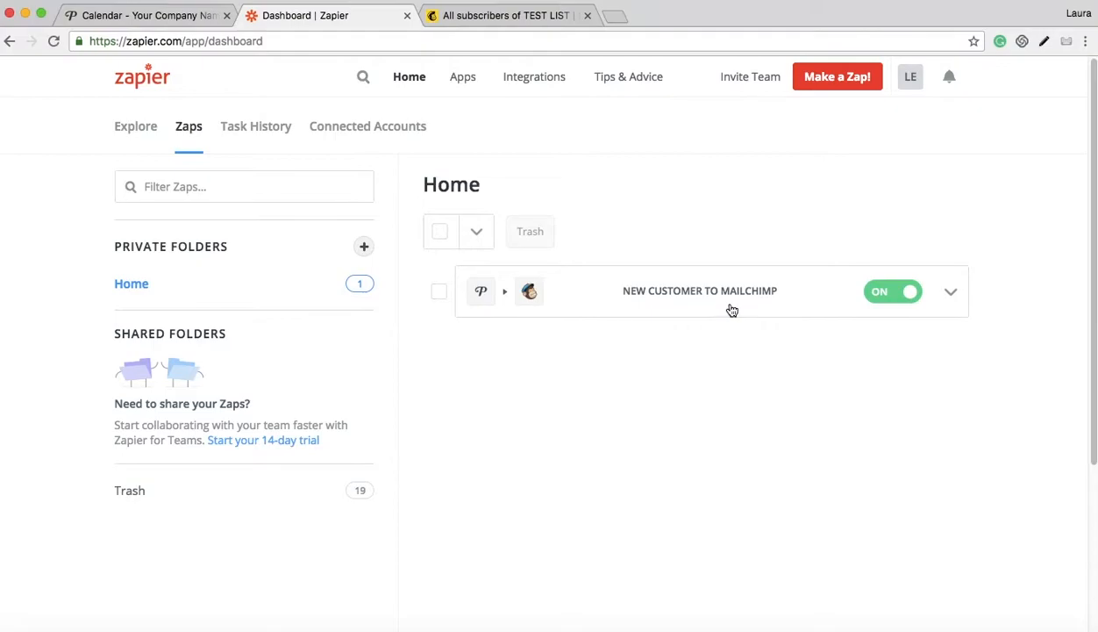